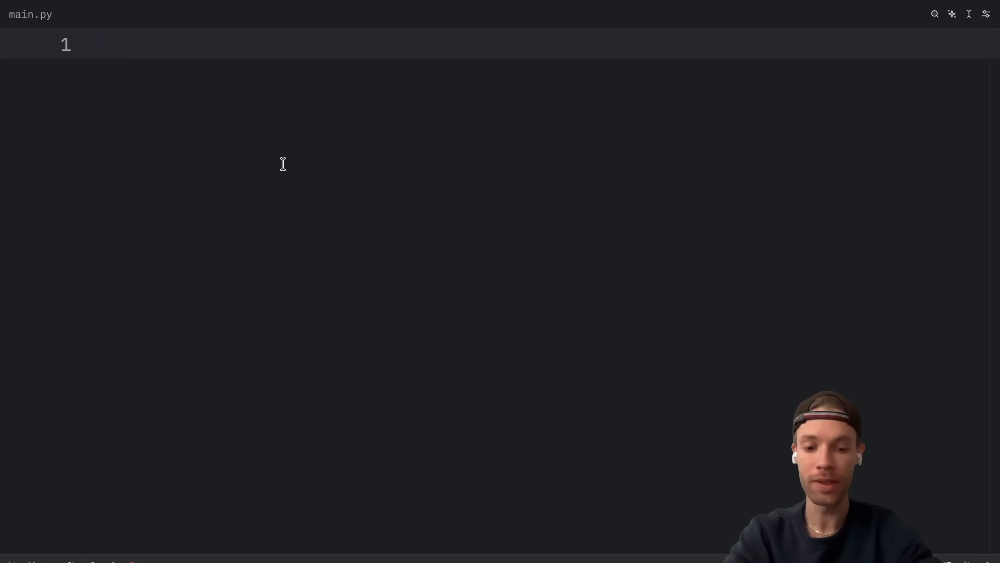
- Type person: dict[str, str | int] = {'name': 'Bob', 'age': 25} in main.py
type("person:")
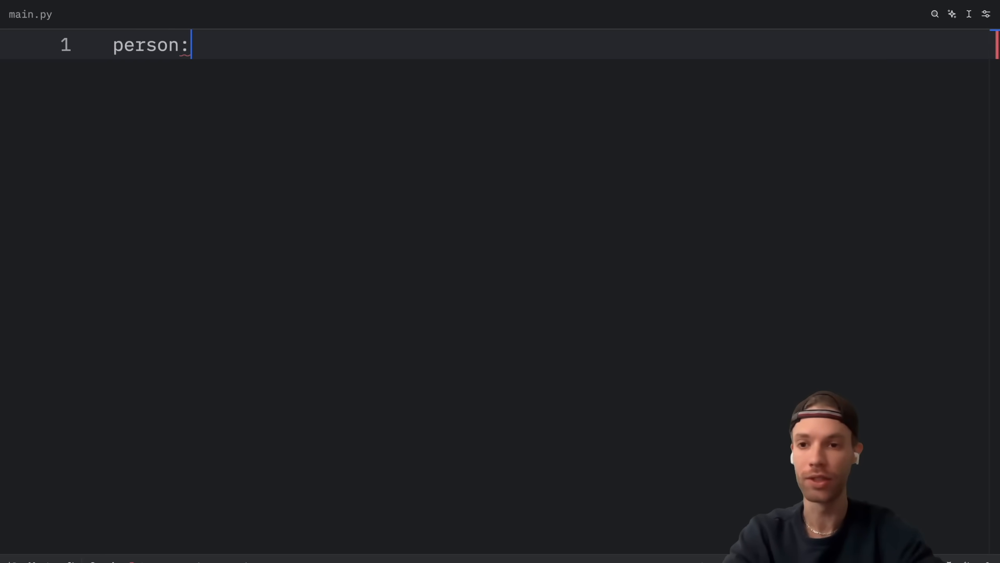
type("dict[s")
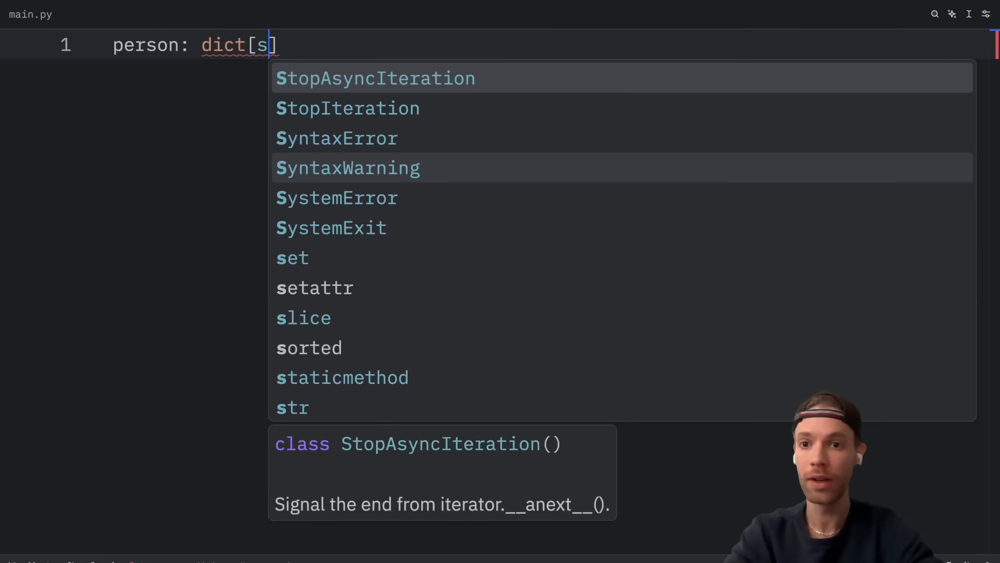
type("tr, str")
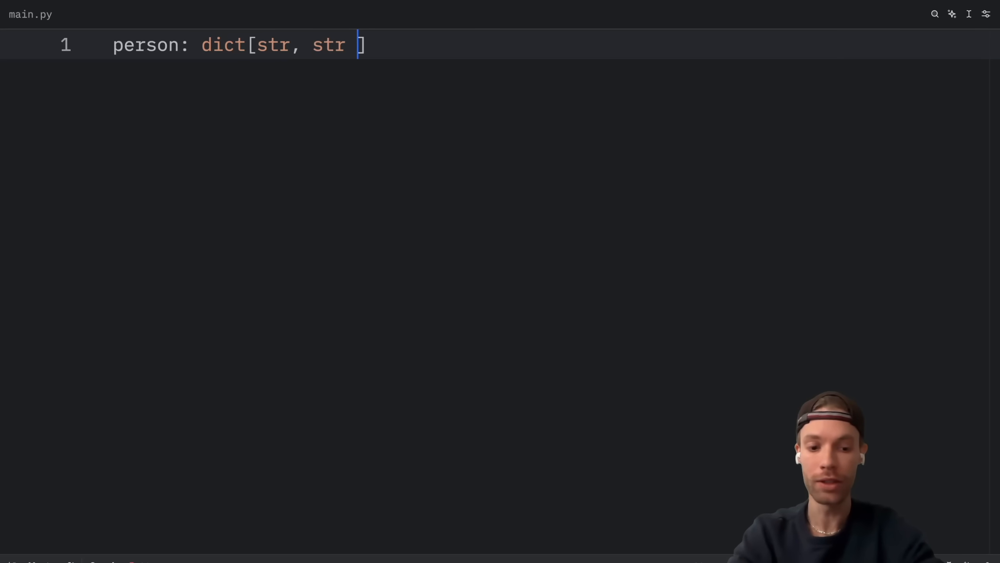
type("| int] = {'name'")
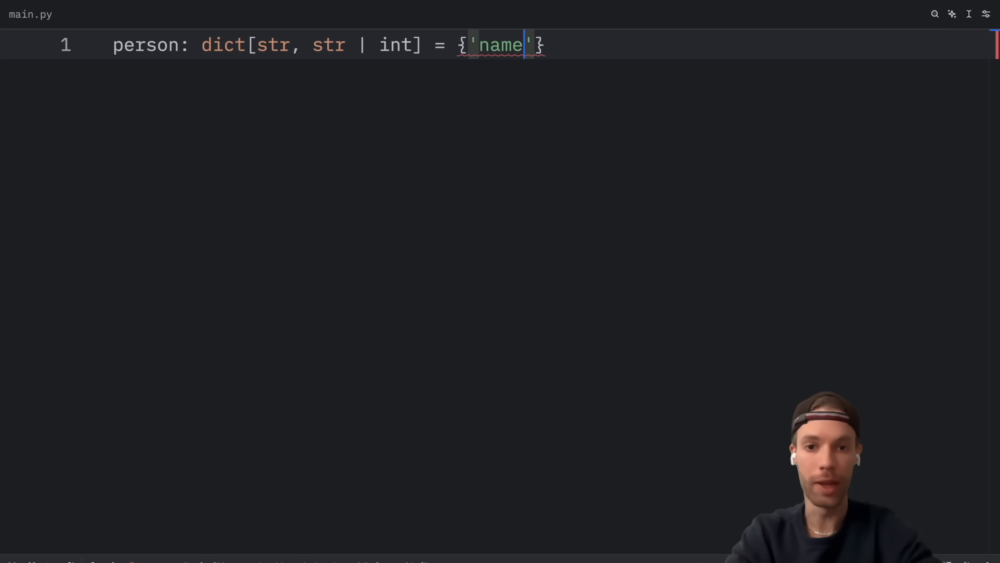
type(": 'Bob', 'age':")
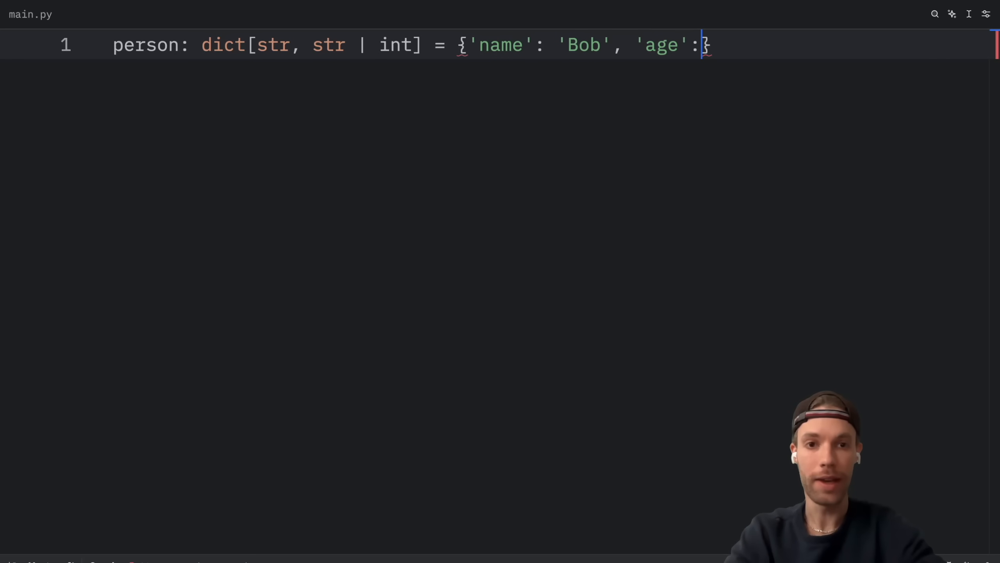
type("25")
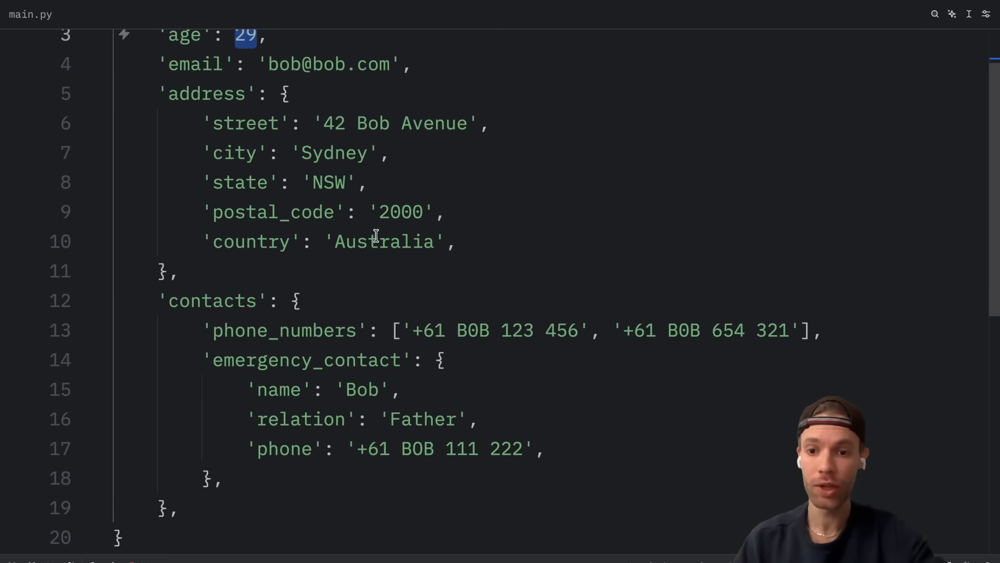
- Scroll down and select the contents of the contacts dictionary
scroll("down", 3)
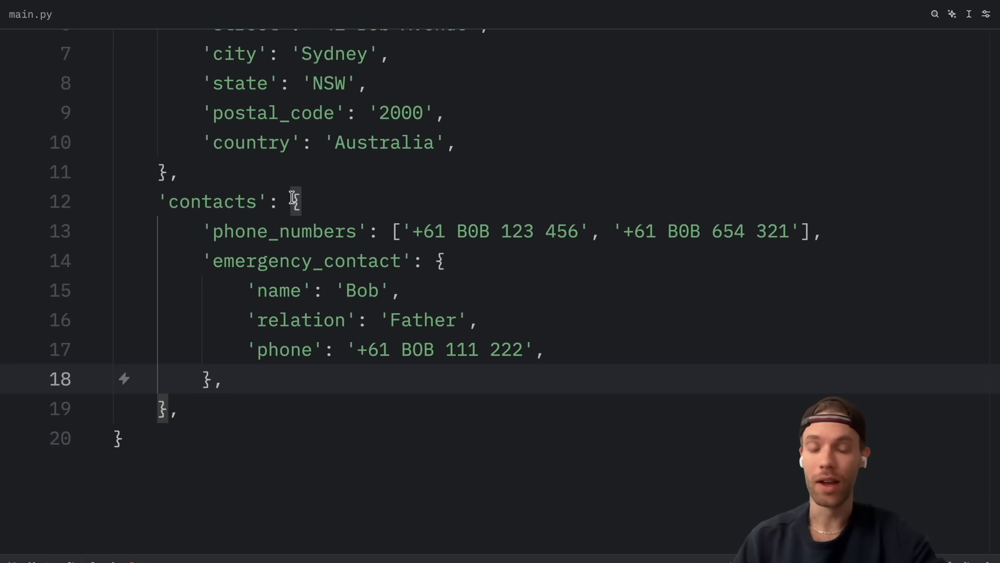
left_click_drag(296, 201, 221, 378)
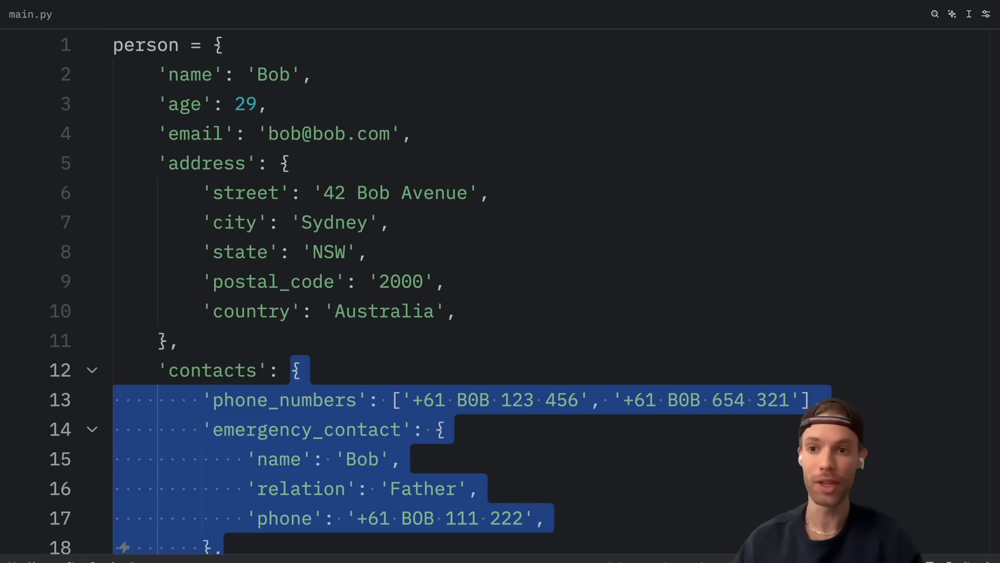
- Write 'type Person =' and fill it with person's copied inferred dict type
type("type")
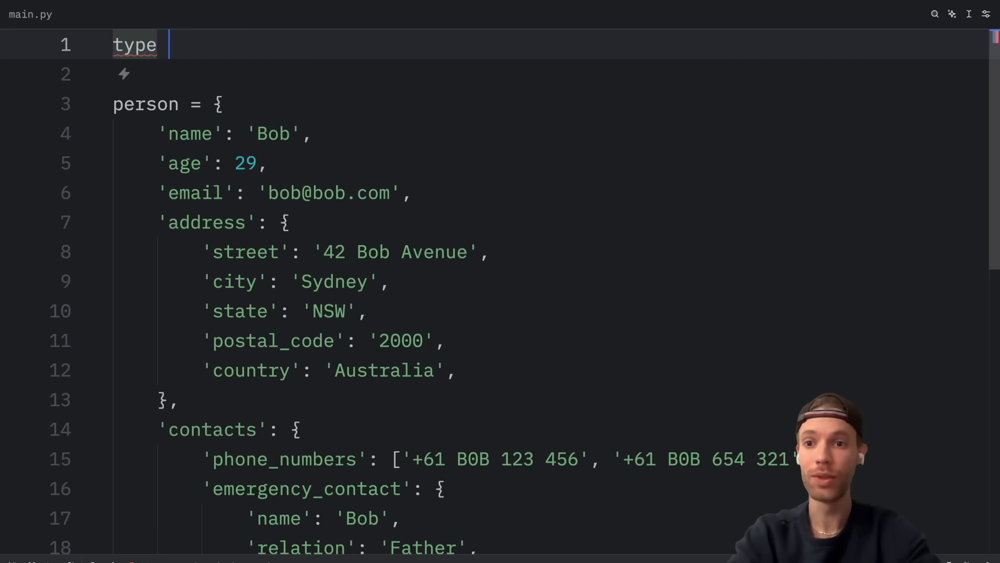
type("Person")
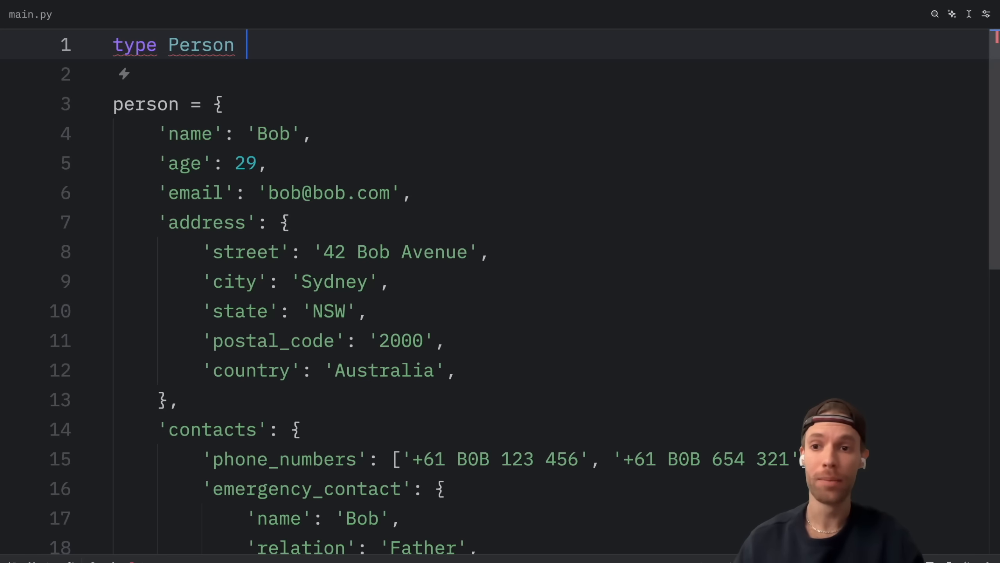
type("=")
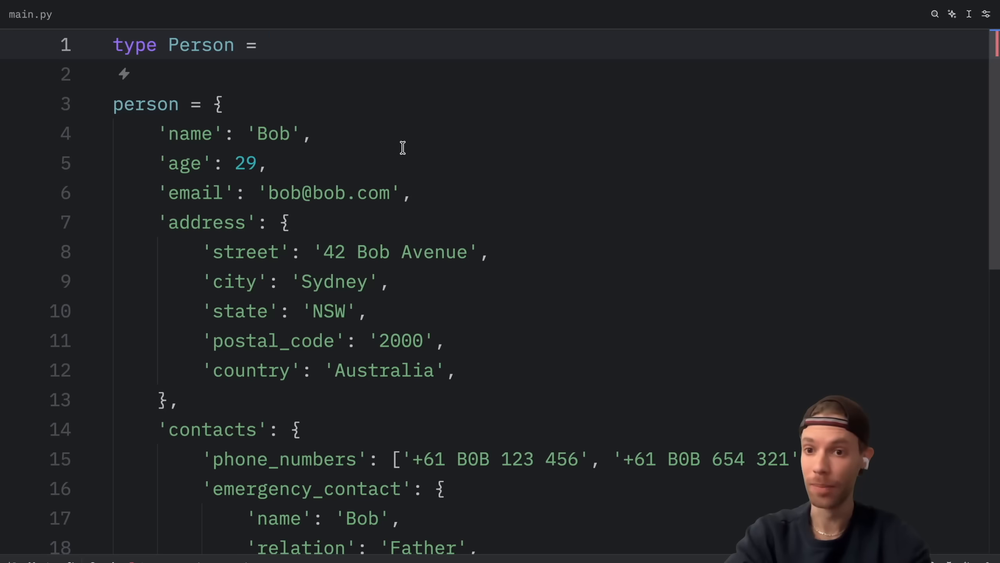
mouse_move(145, 104)
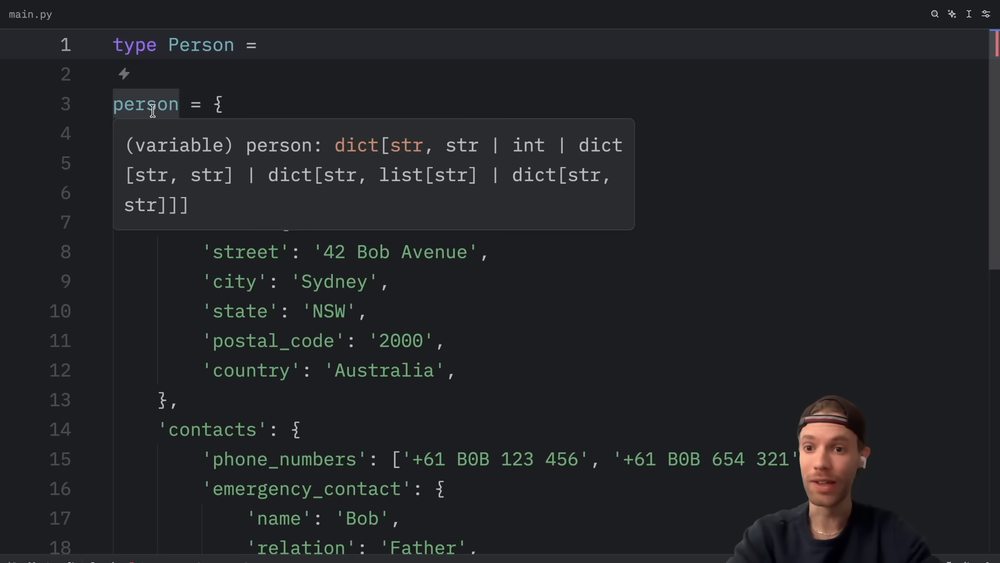
left_click_drag(334, 145, 189, 204)
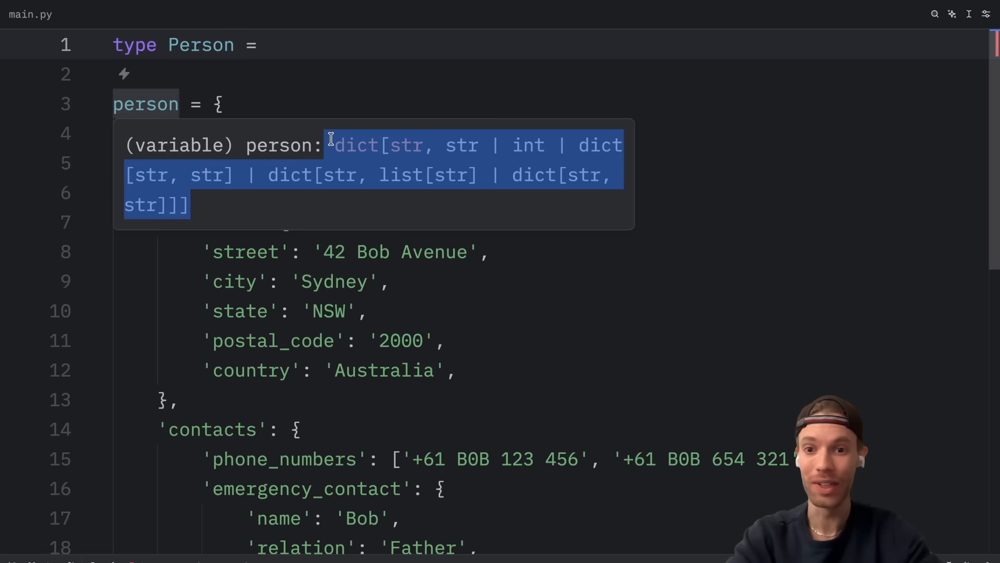
mouse_move(405, 303)
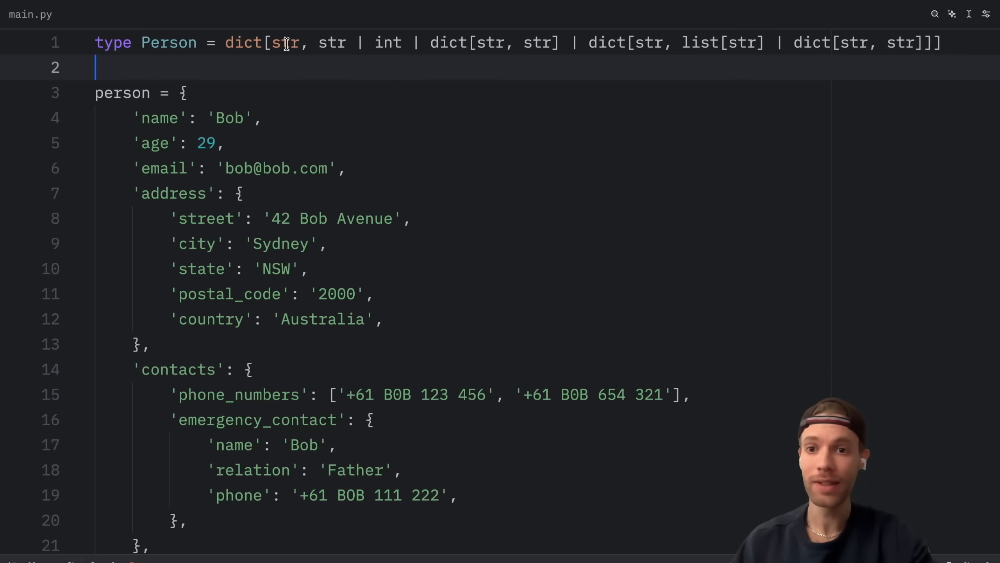
double_click(286, 42)
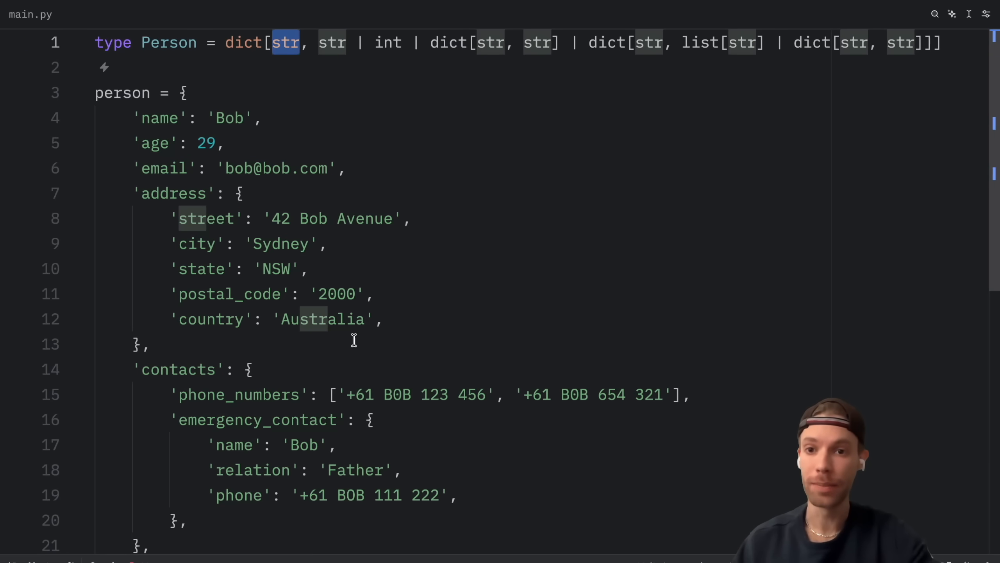
left_click_drag(318, 43, 854, 43)
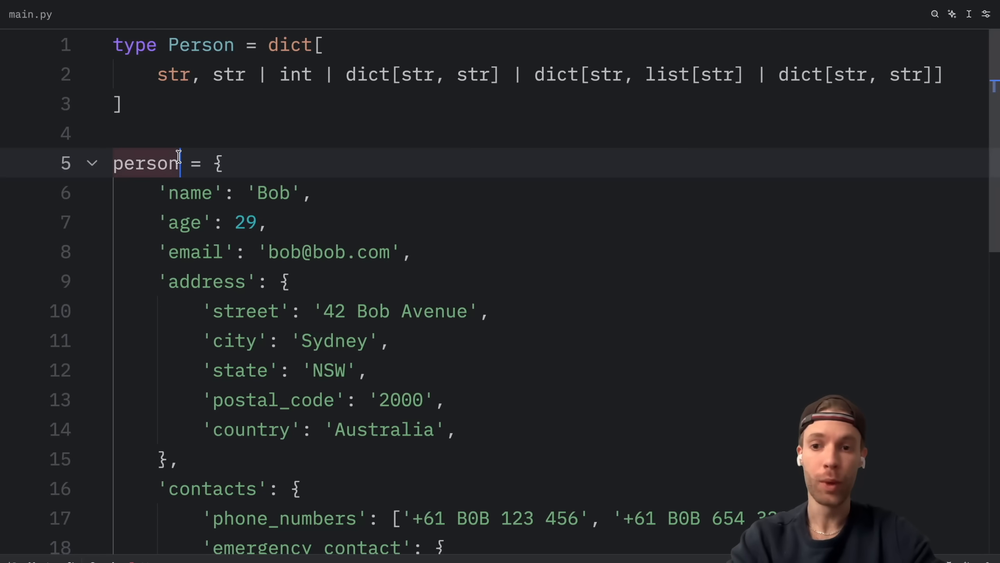
- Annotate person as ': Person' using autocomplete, then scroll down the file
type(": Pers")
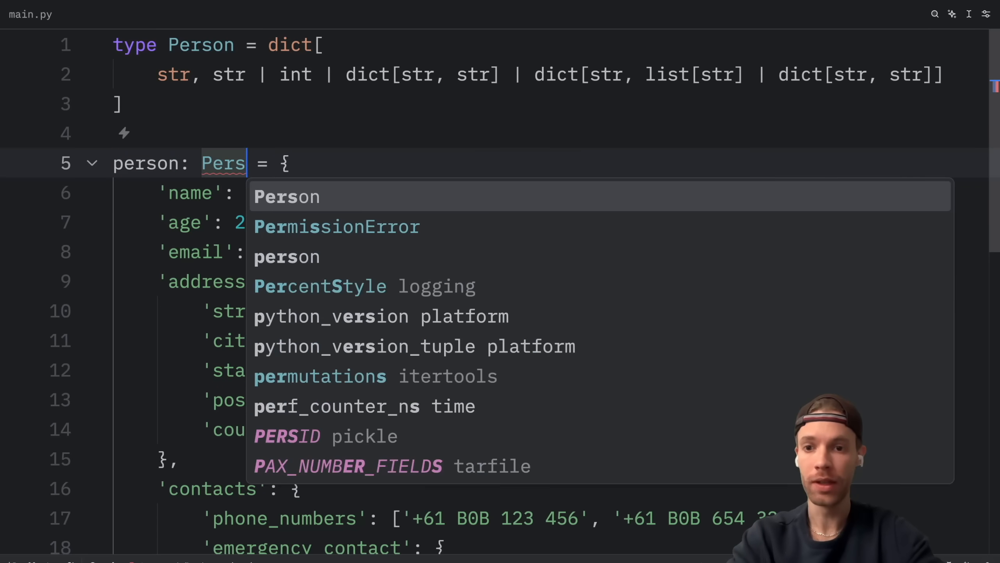
key("Enter")
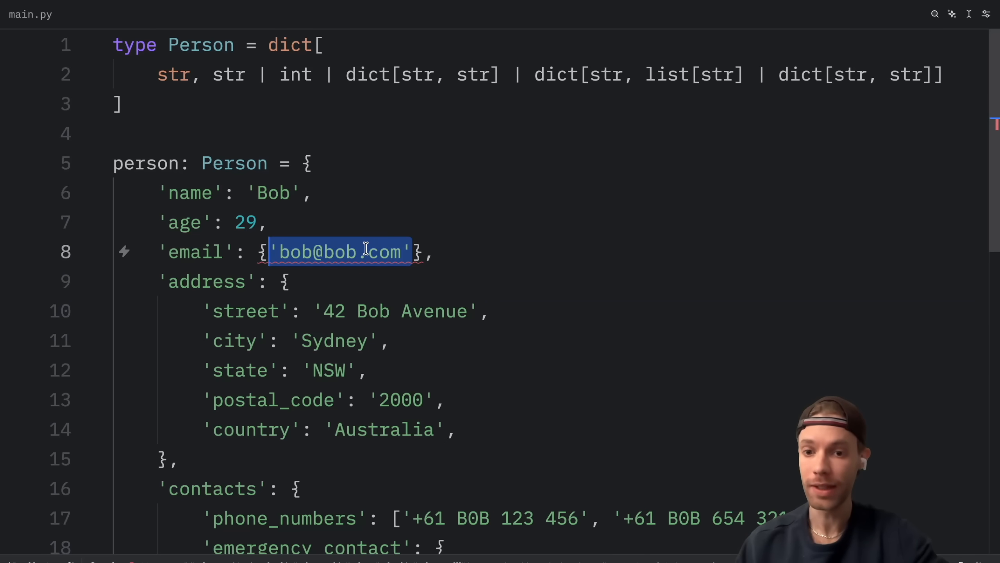
mouse_move(342, 251)
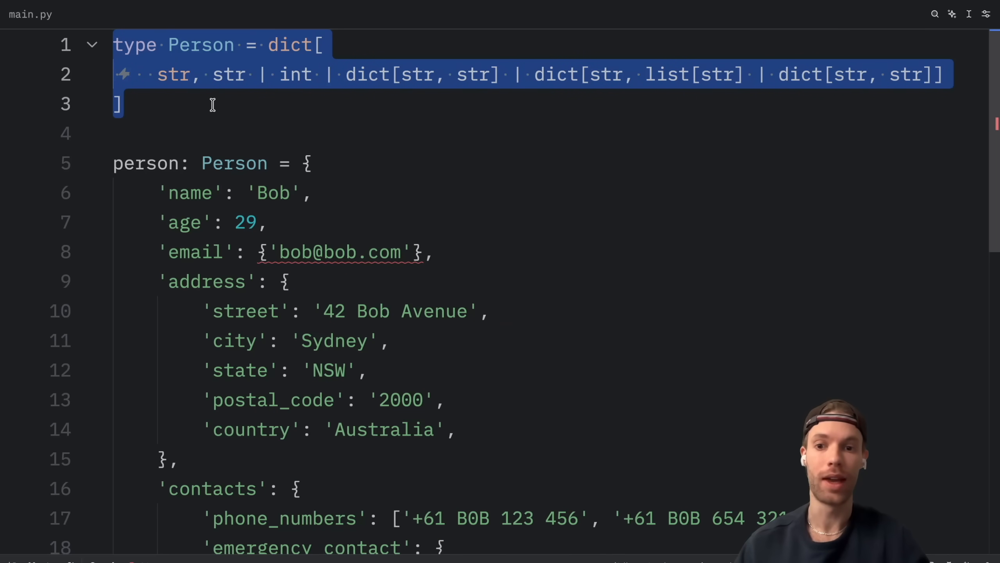
mouse_move(540, 400)
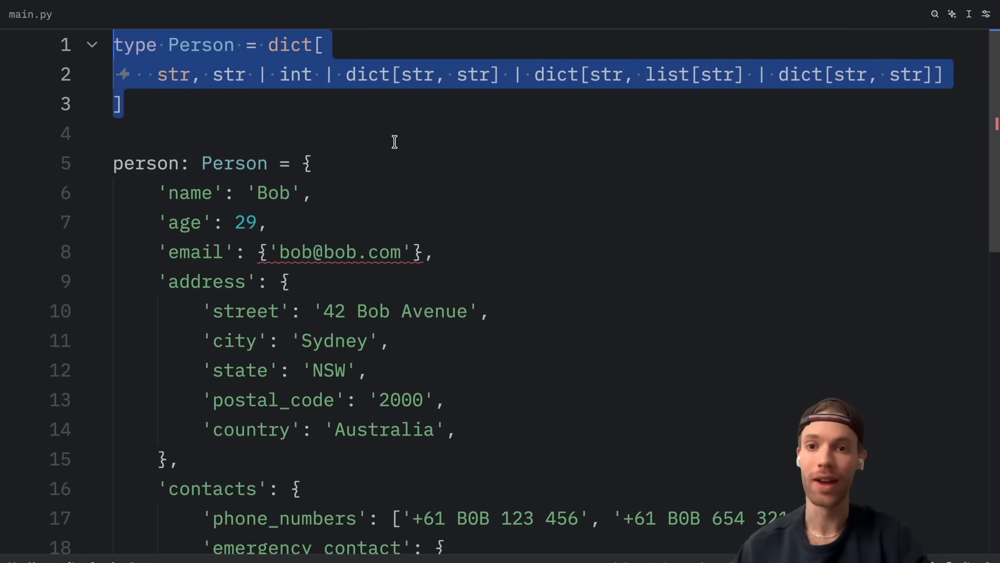
scroll("down", 3)
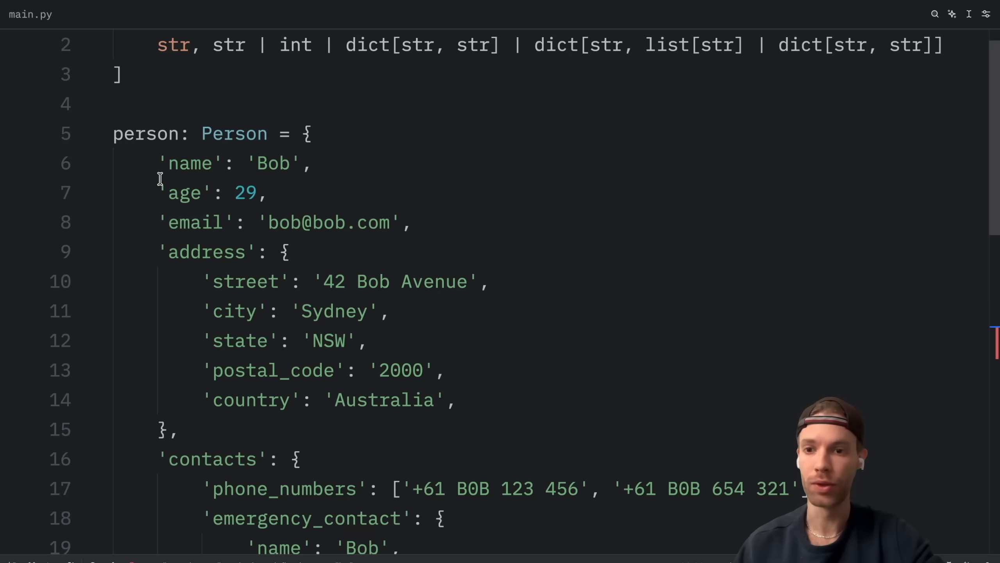
scroll("down", 3)
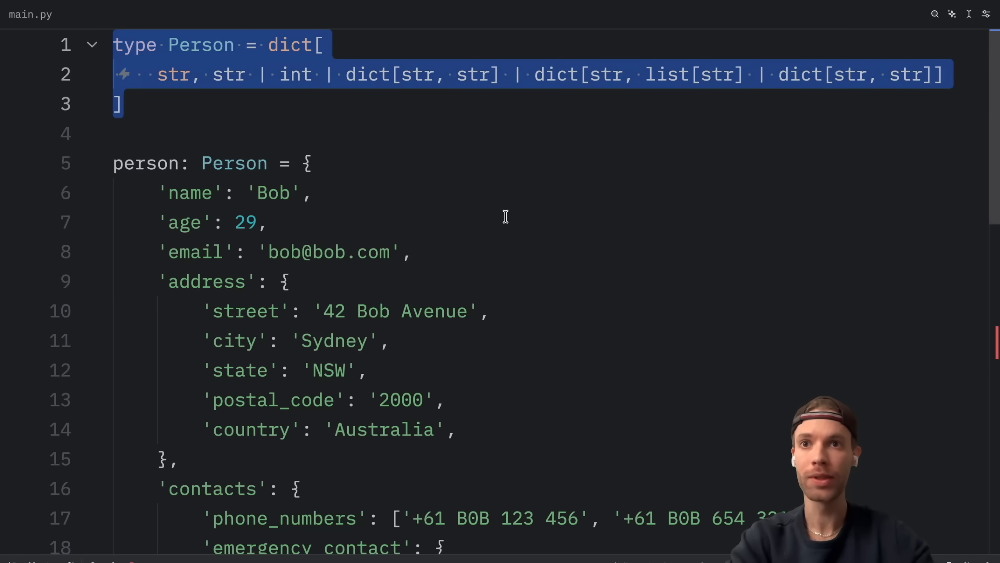
- Add 'from typing import TypedDict' via autocomplete and move into the Person class fields
type("fropm")
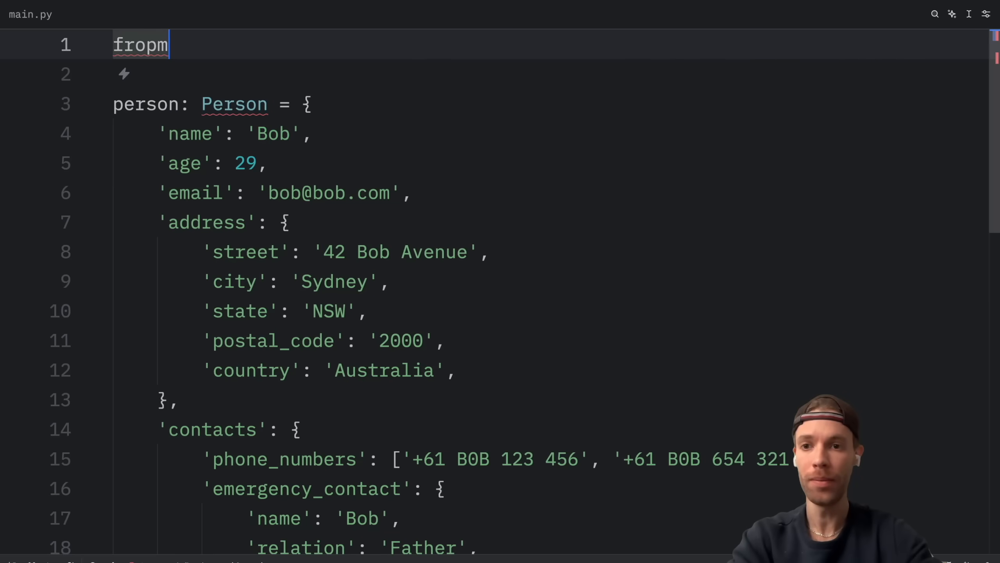
type("typing import Typ")
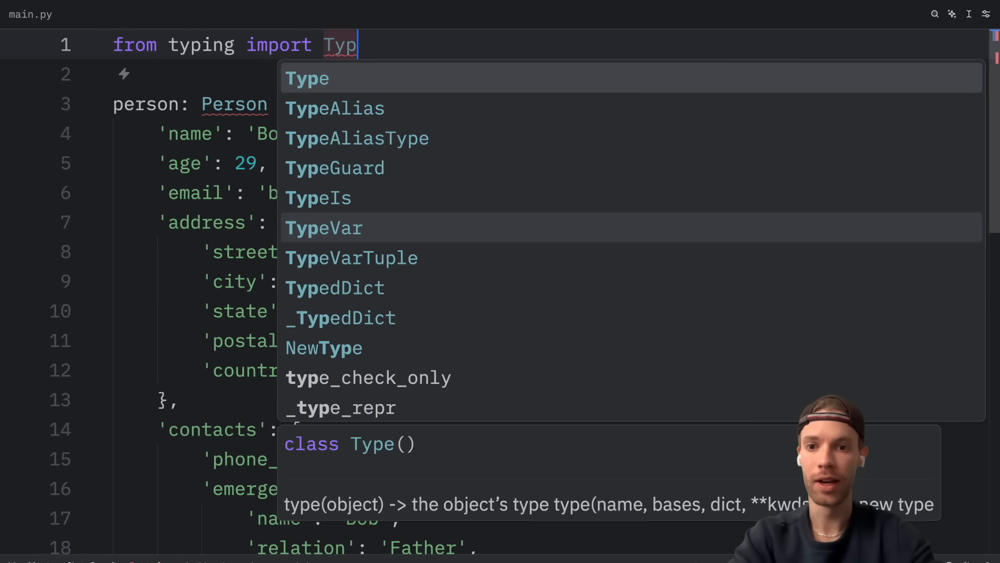
left_click(335, 288)
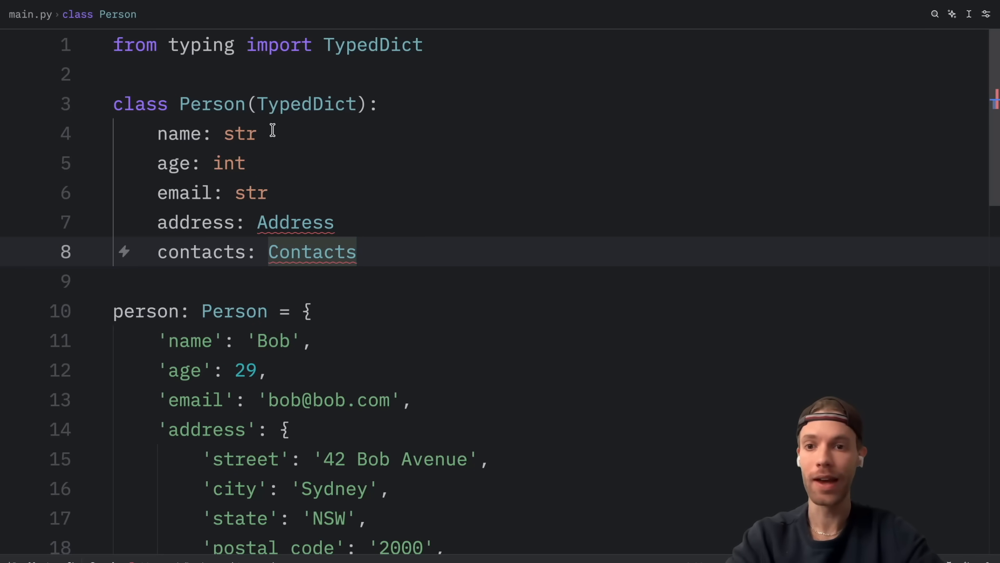
left_click(357, 252)
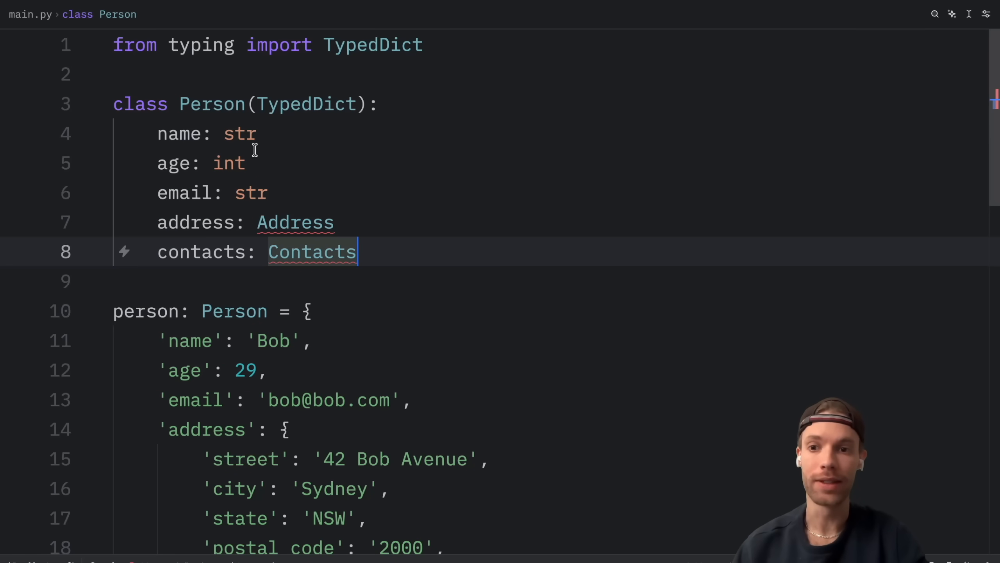
double_click(180, 133)
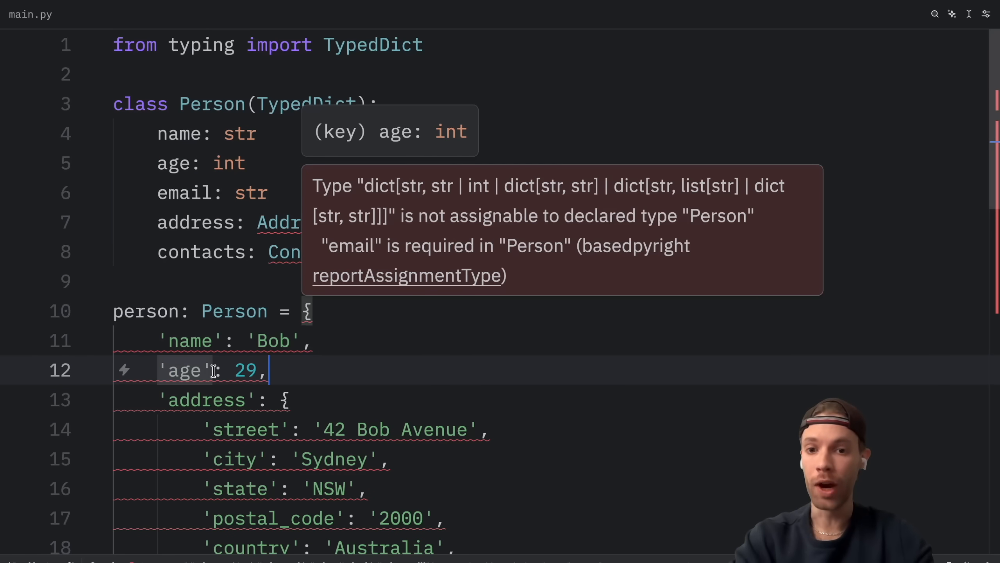
mouse_move(400, 241)
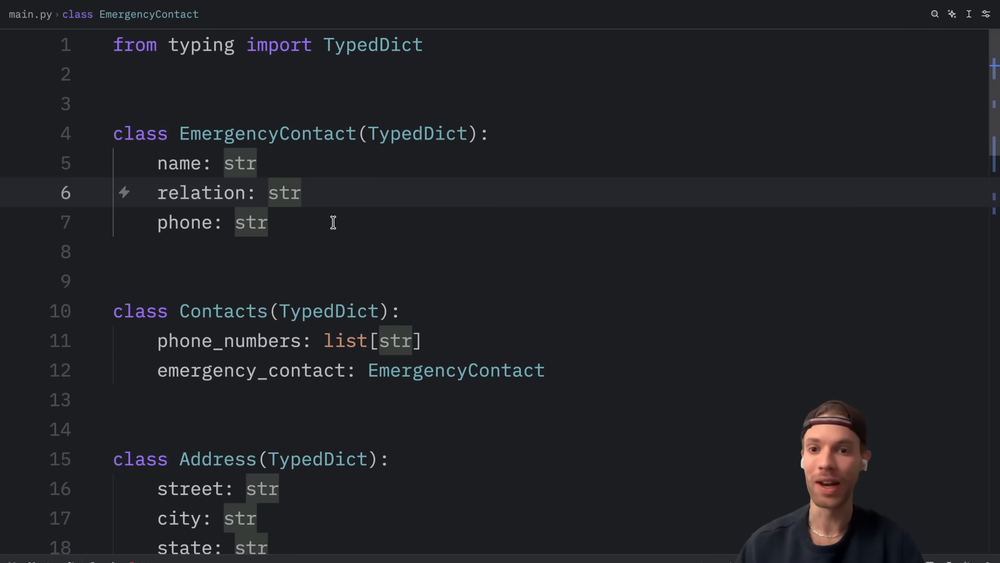
double_click(417, 133)
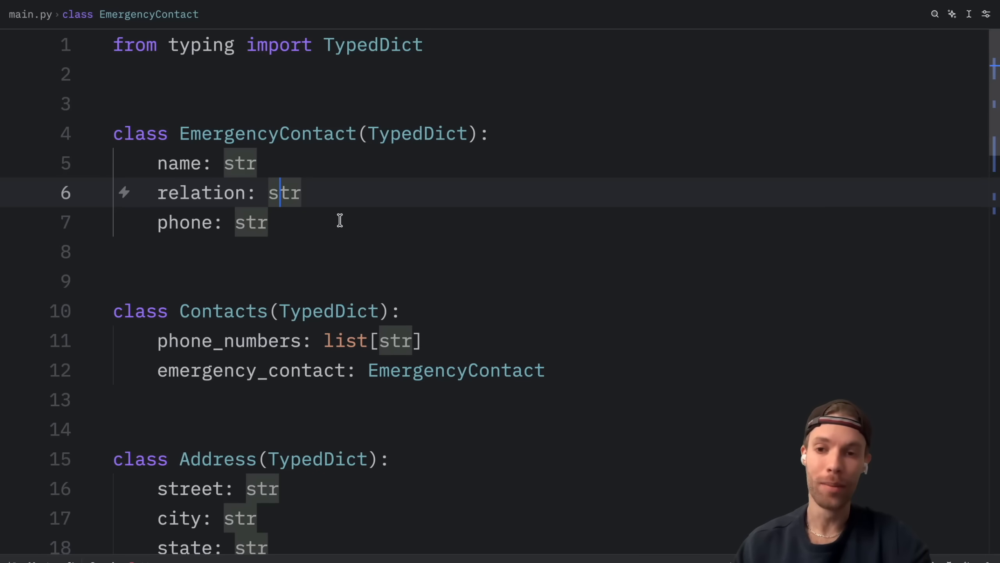
scroll("down", 3)
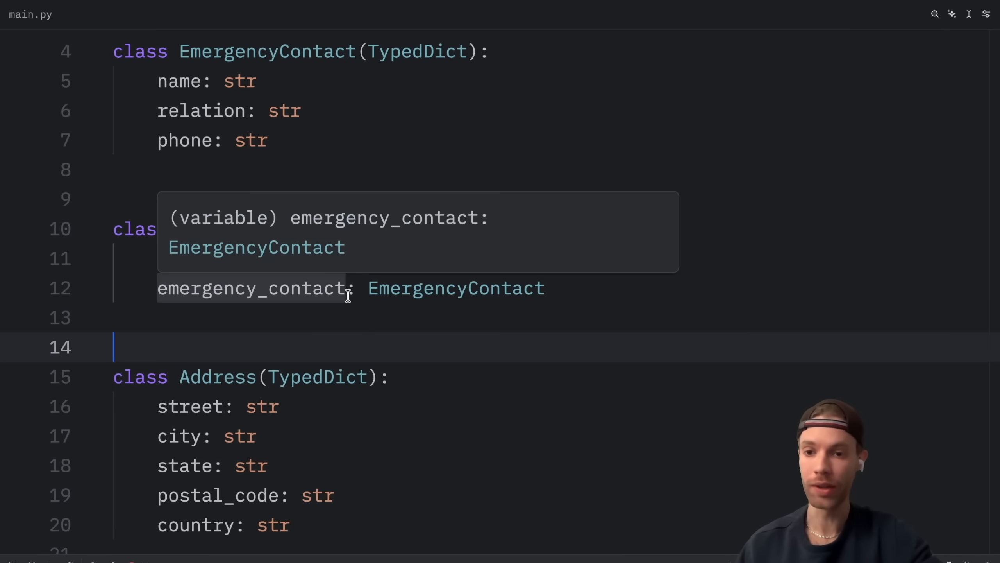
scroll("down", 3)
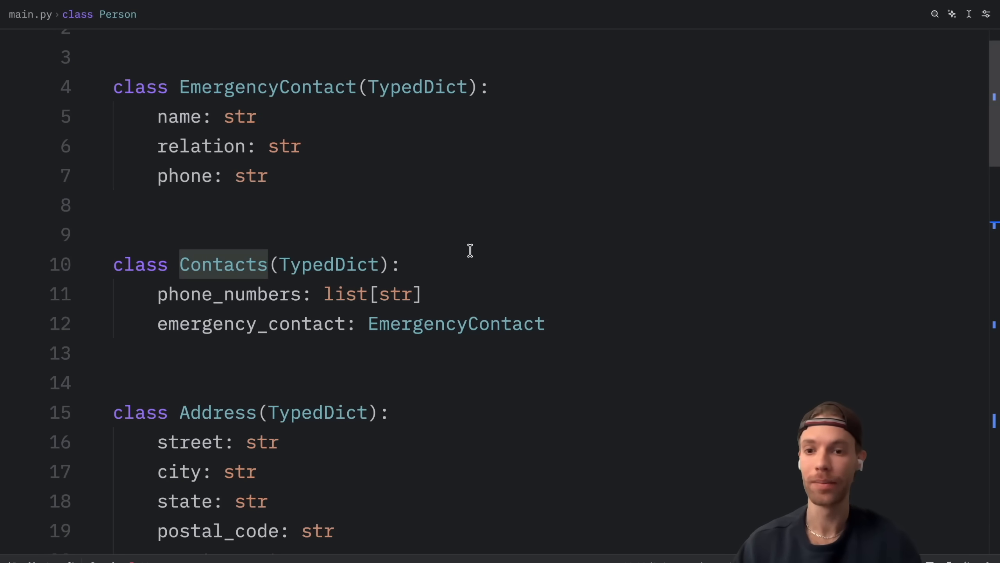
scroll("down", 3)
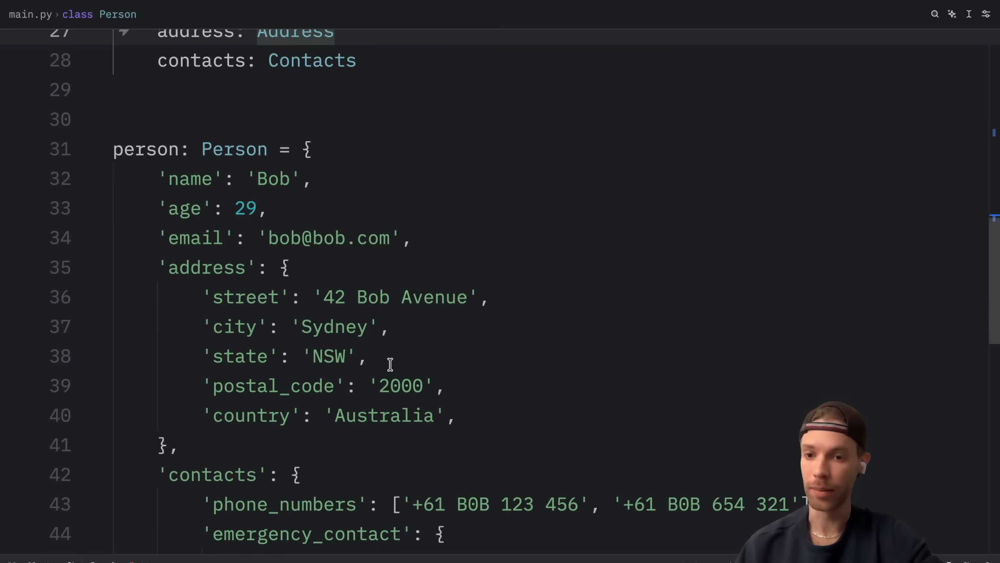
scroll("down", 3)
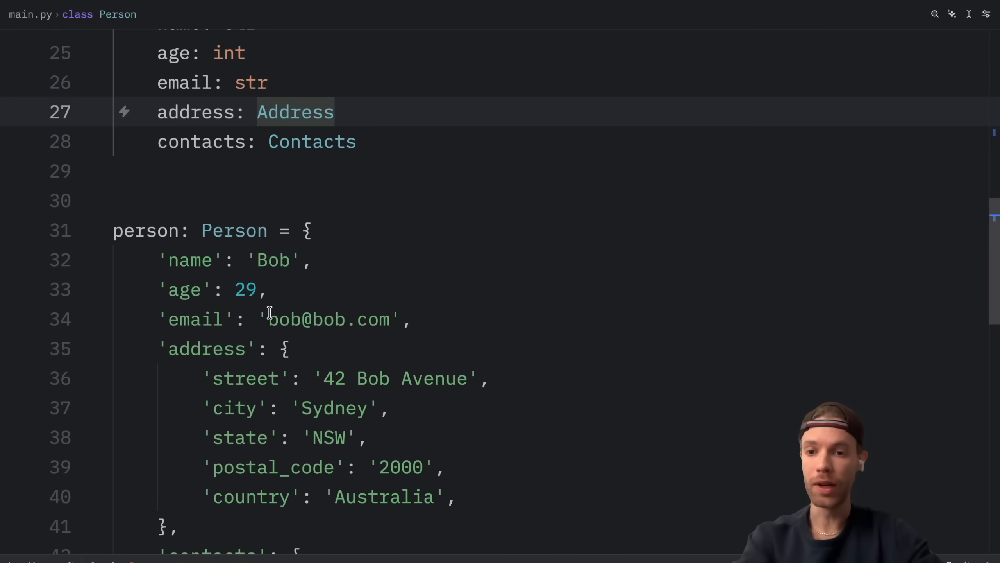
type("10,")
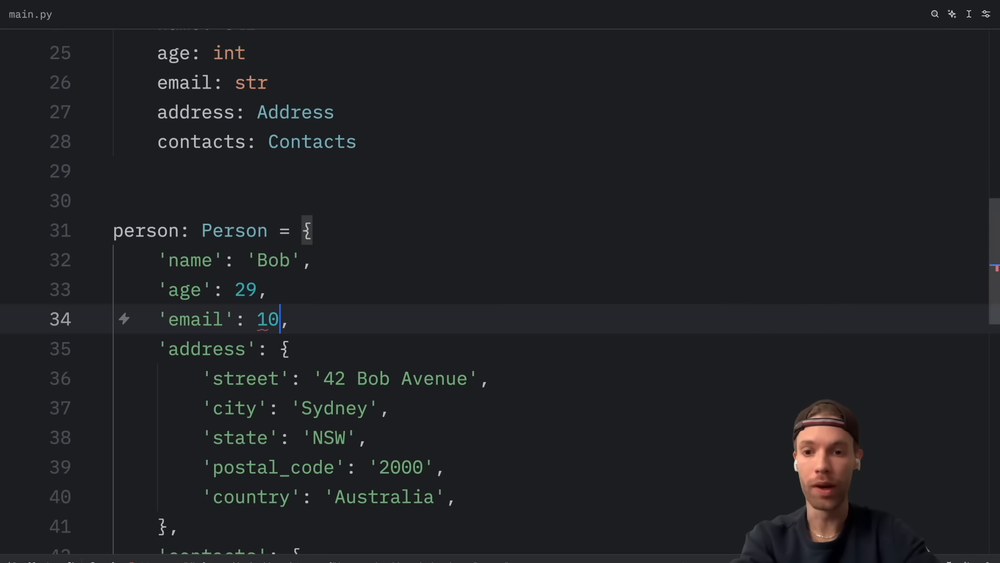
type("0")
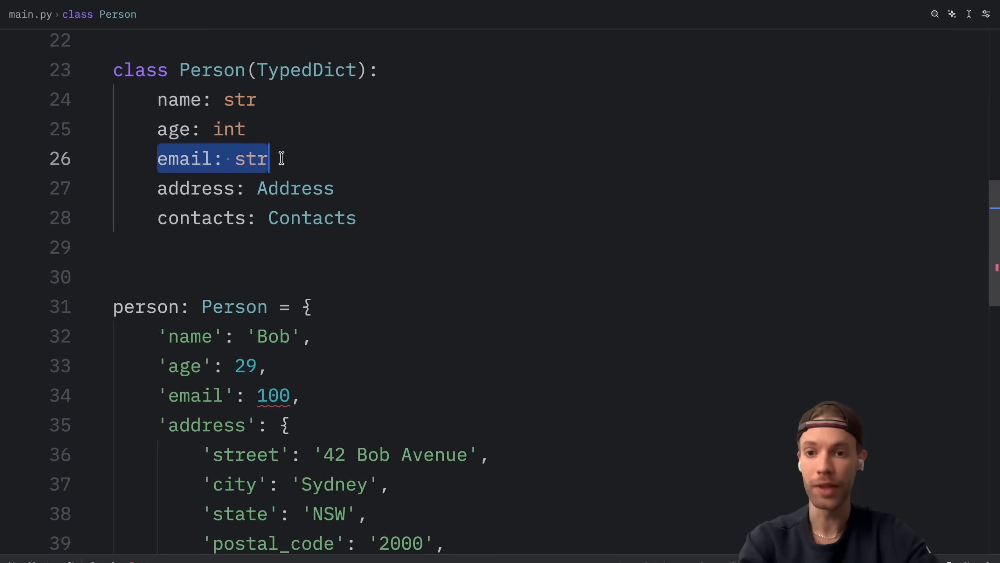
left_click(185, 158)
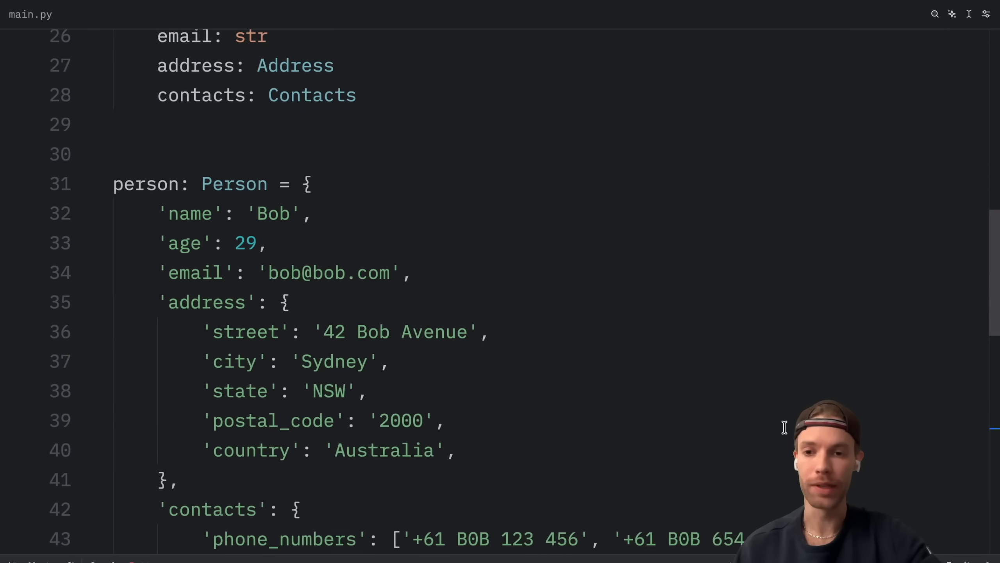
scroll("down", 3)
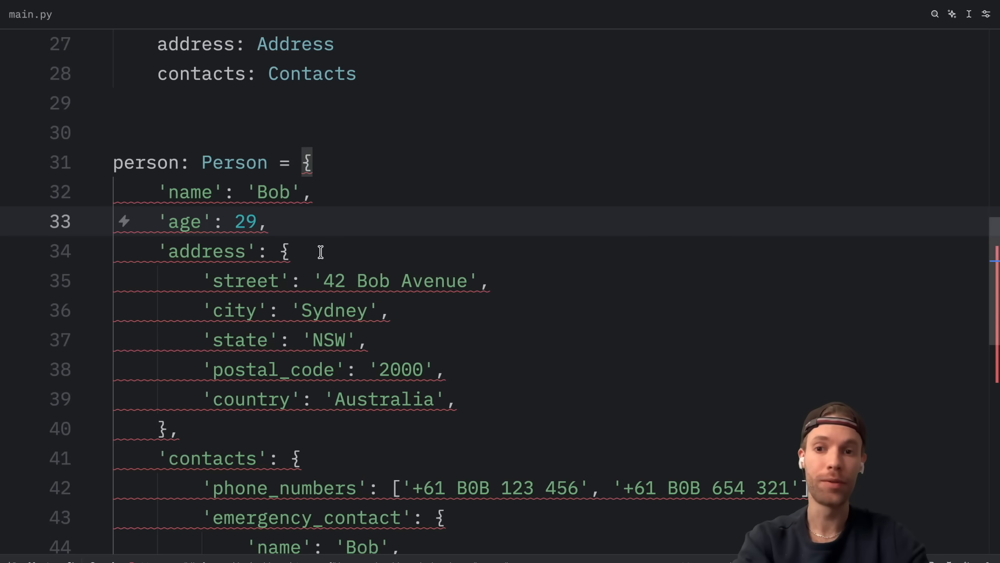
left_click(314, 192)
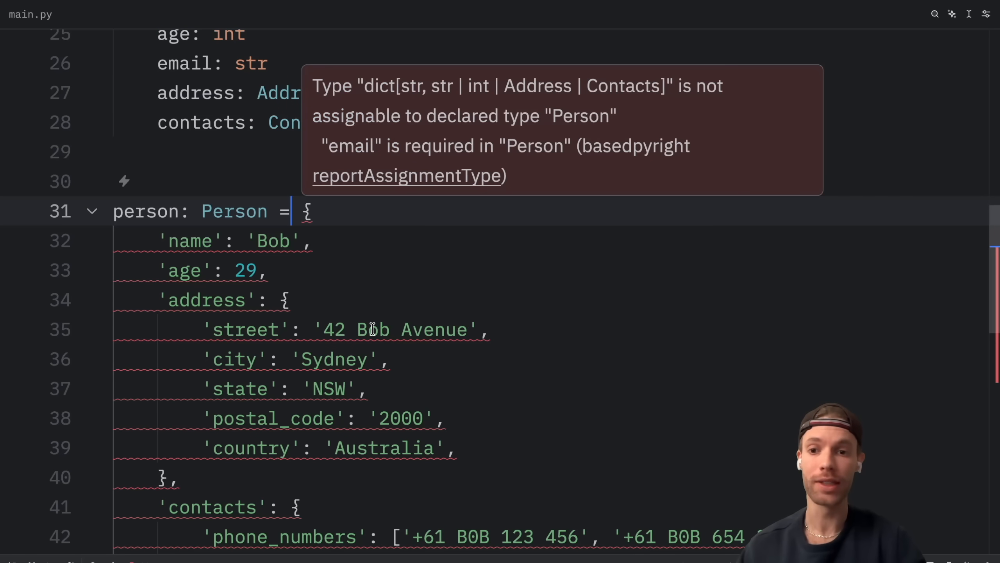
double_click(233, 211)
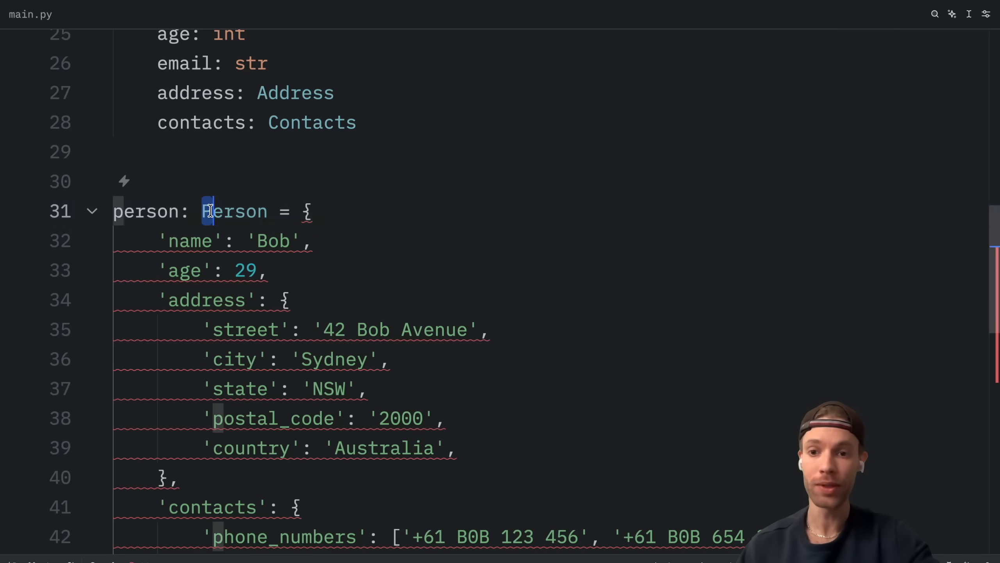
double_click(234, 211)
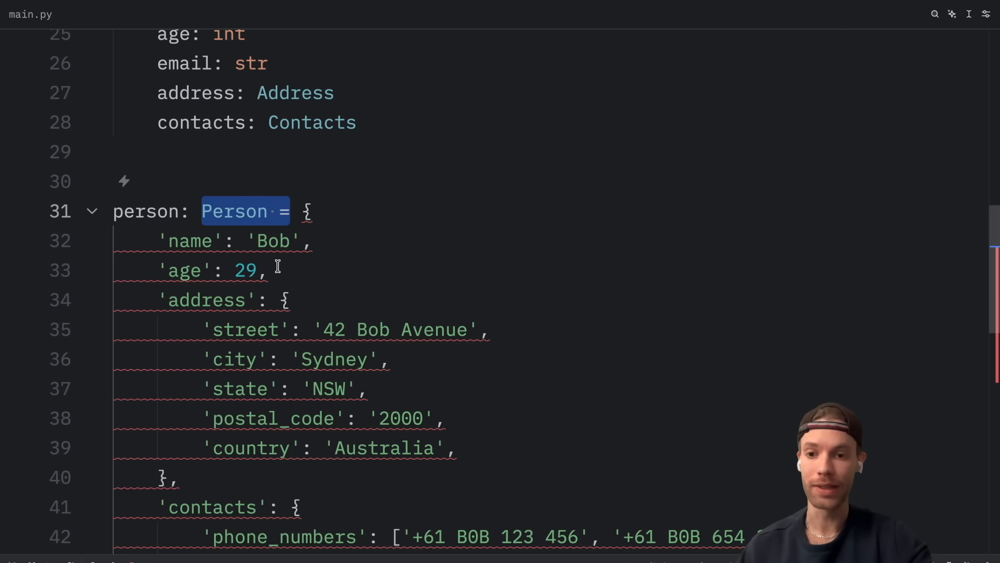
scroll("down", 3)
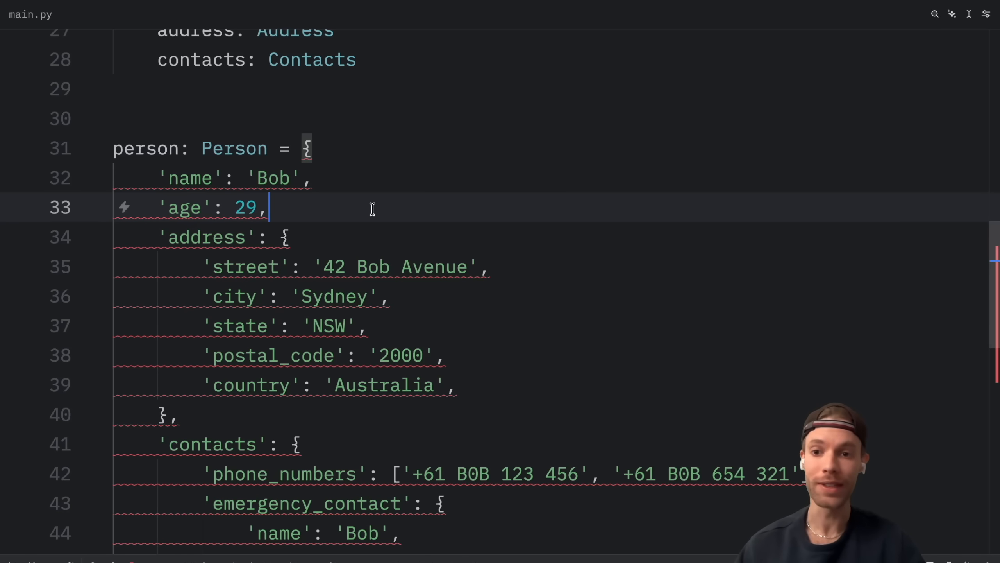
type("'email': 'bob@bob.com',")
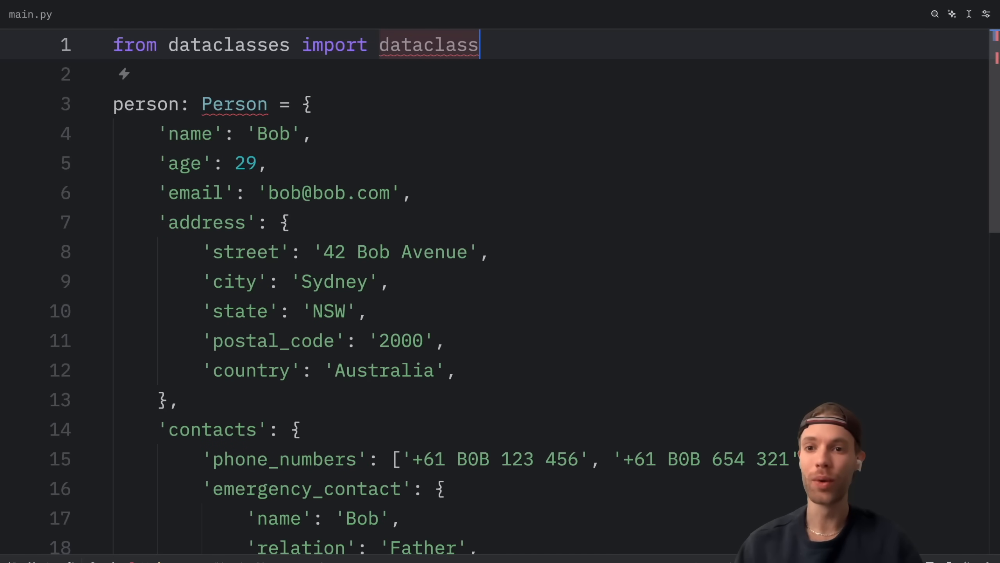
key("Enter")
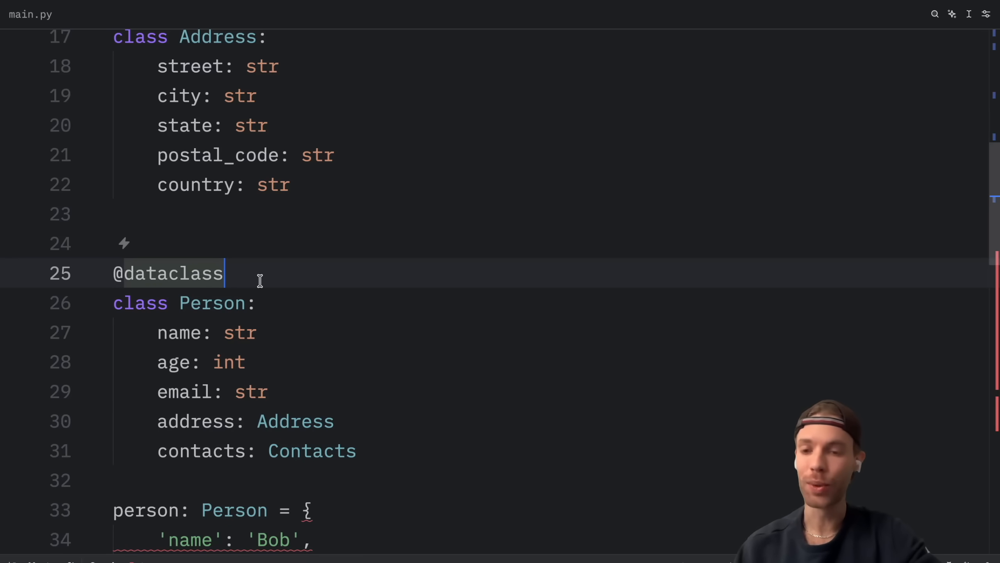
double_click(168, 273)
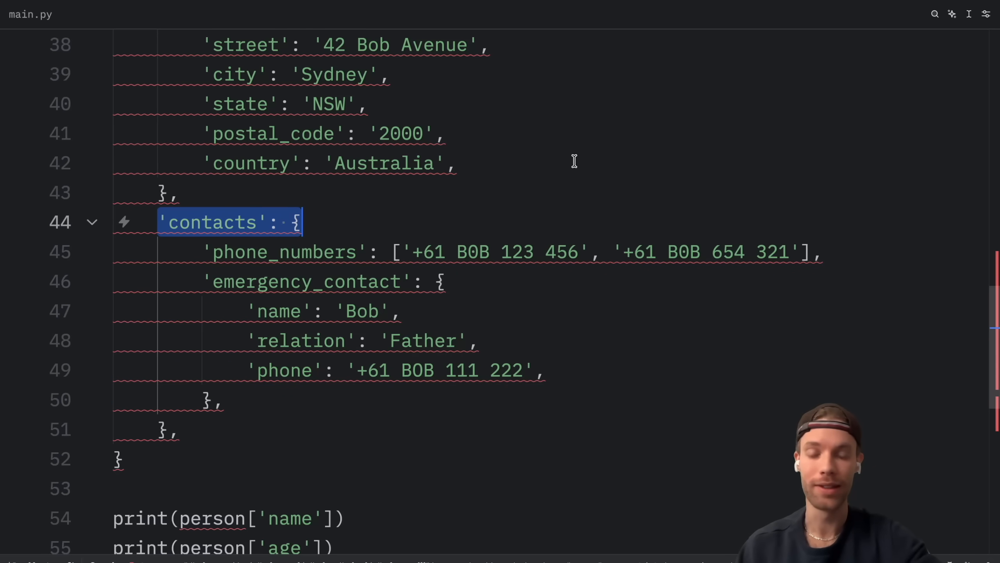
scroll("up", 3)
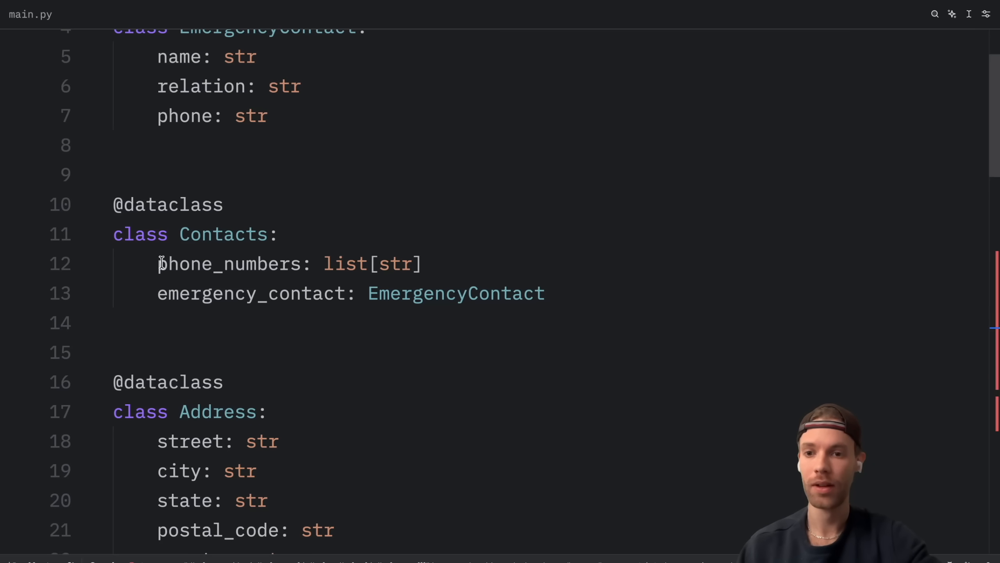
triple_click(255, 264)
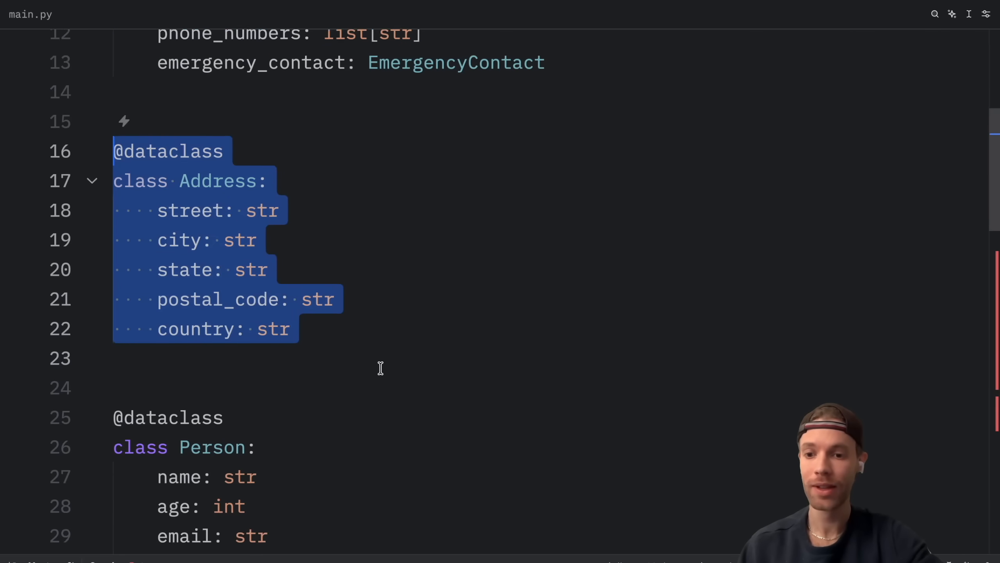
scroll("down", 3)
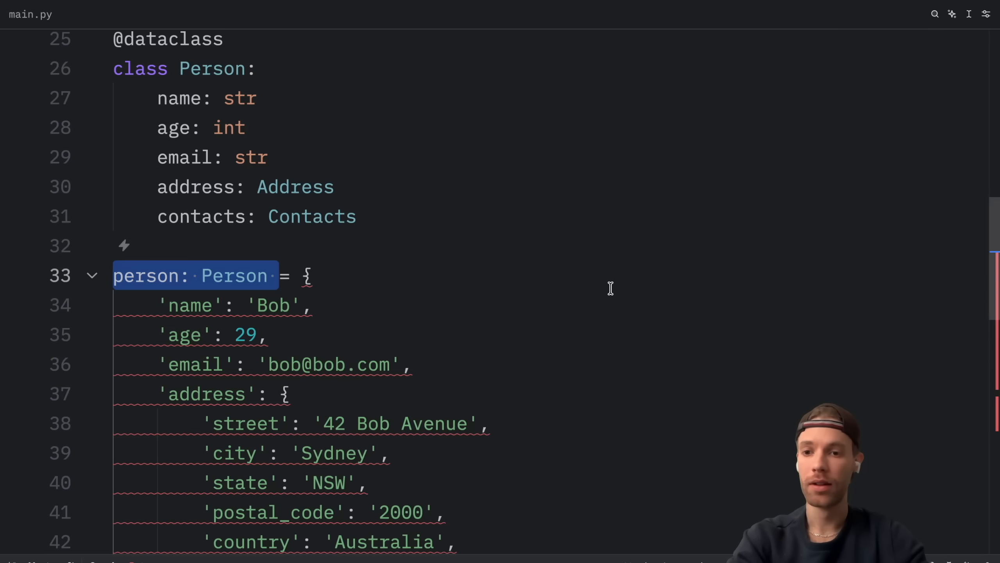
type("data = {")
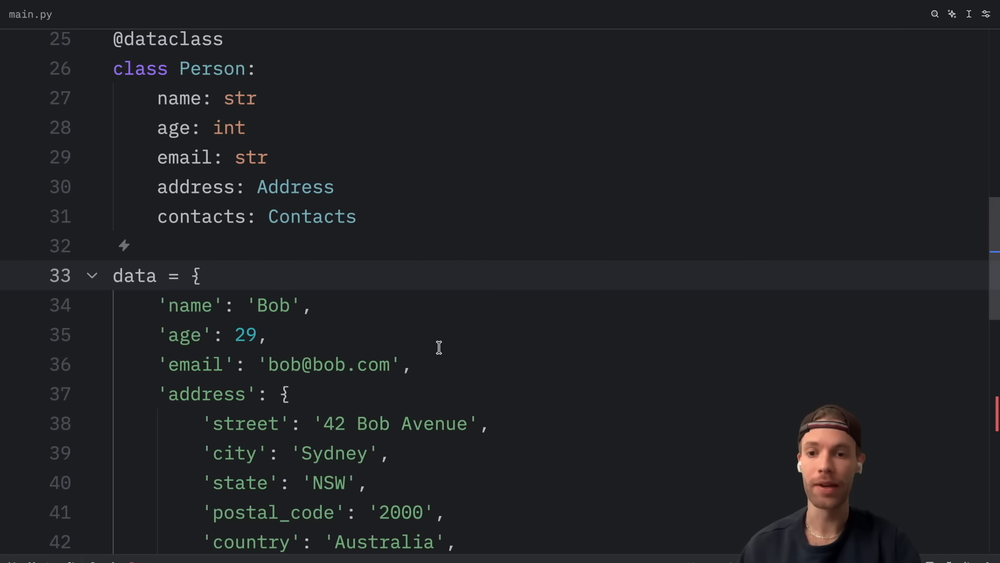
double_click(134, 275)
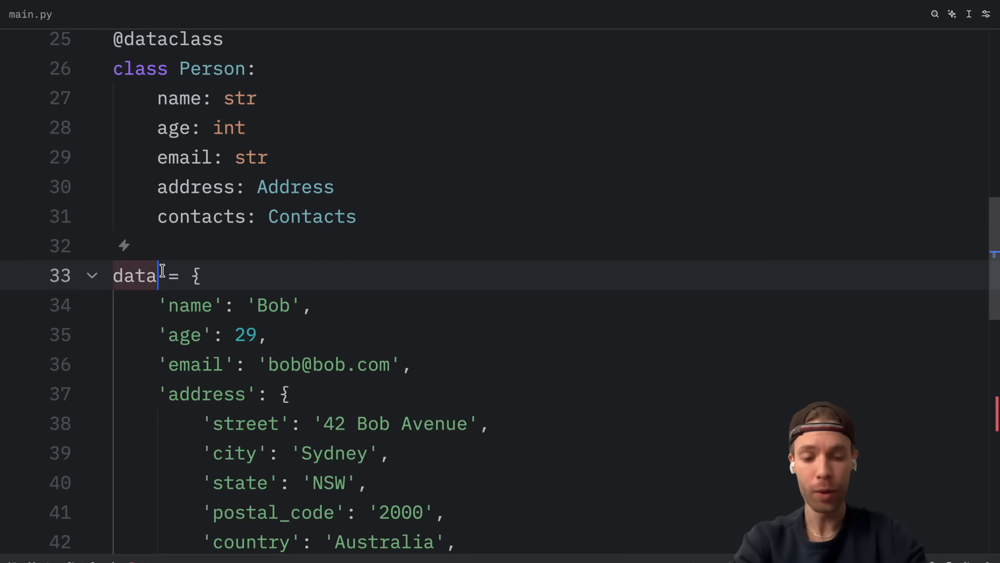
type(": Person")
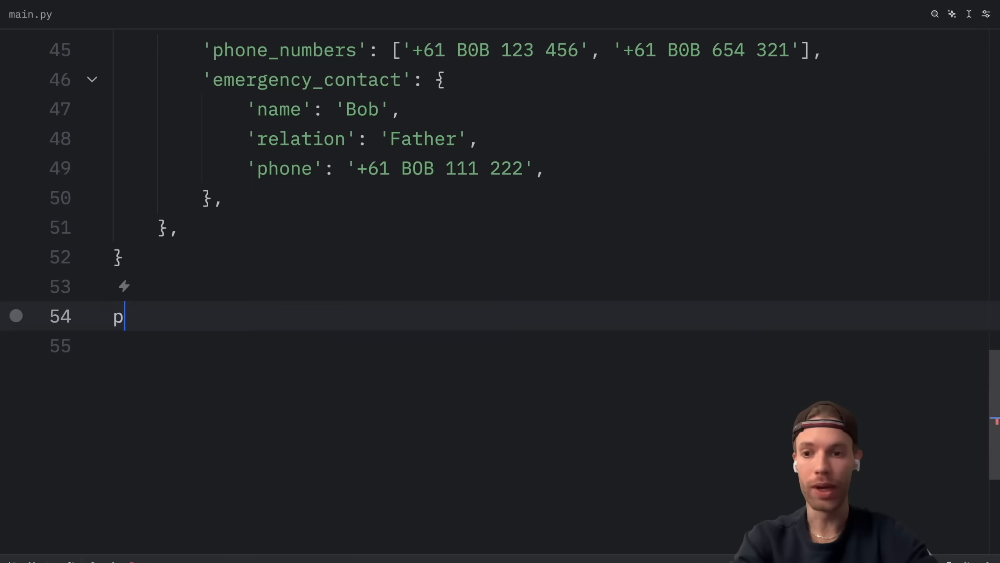
type("erson: P")
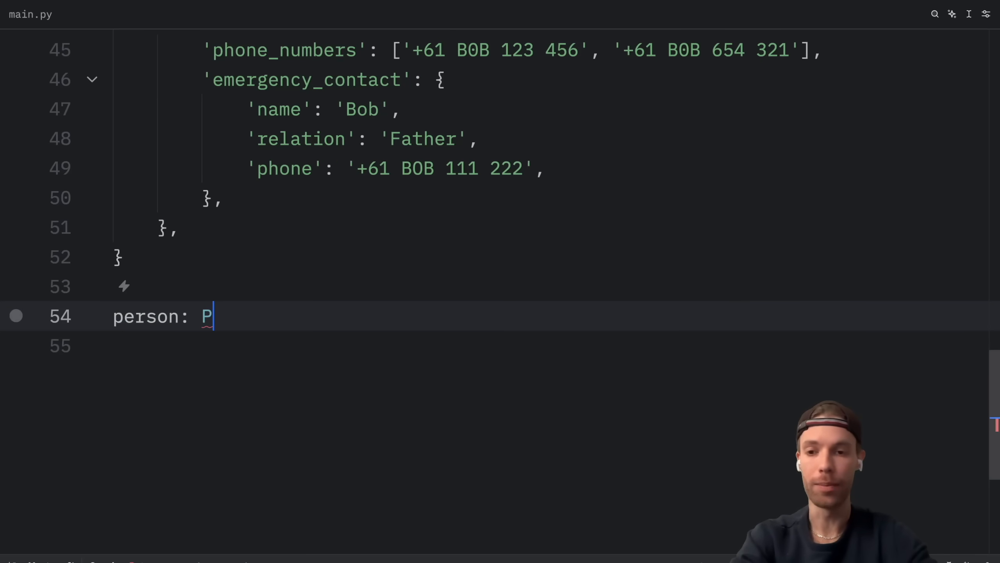
type("erson =")
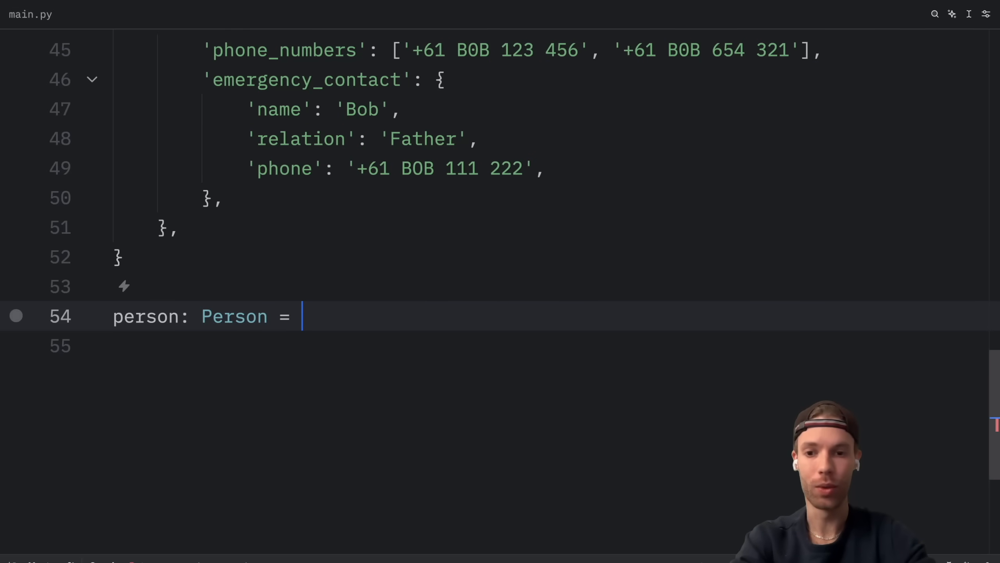
type("Person()")
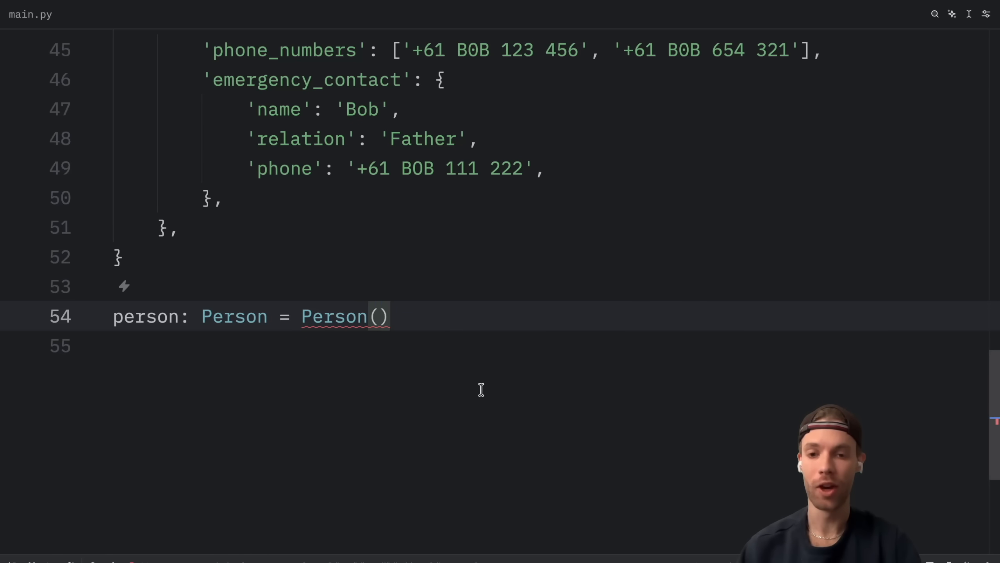
type("nam")
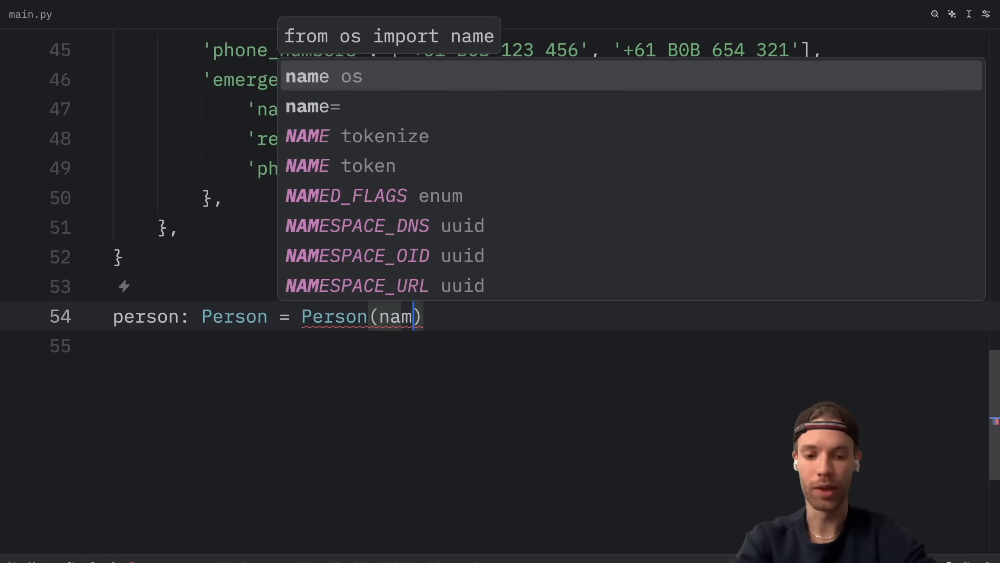
type("e=da")
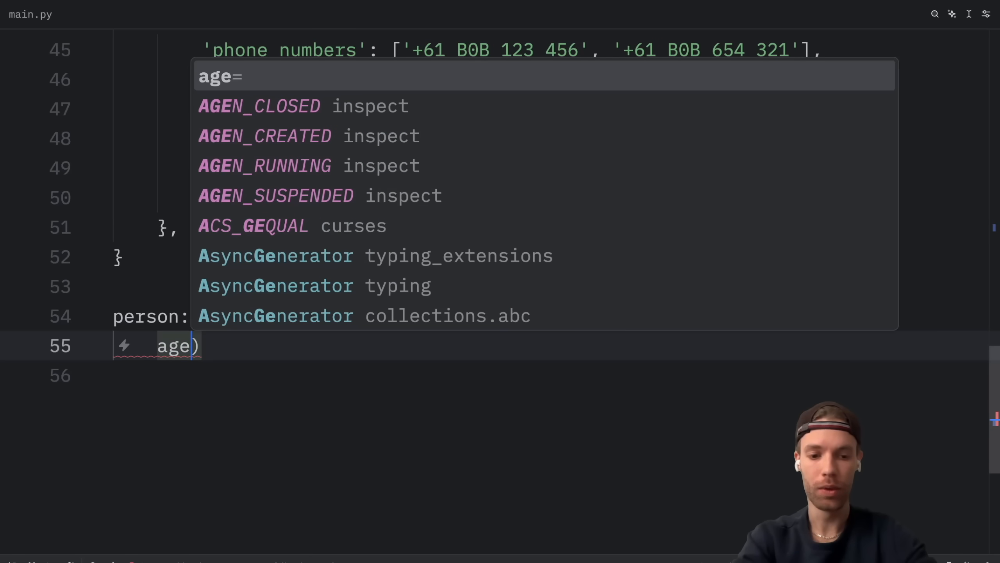
type("=data[")
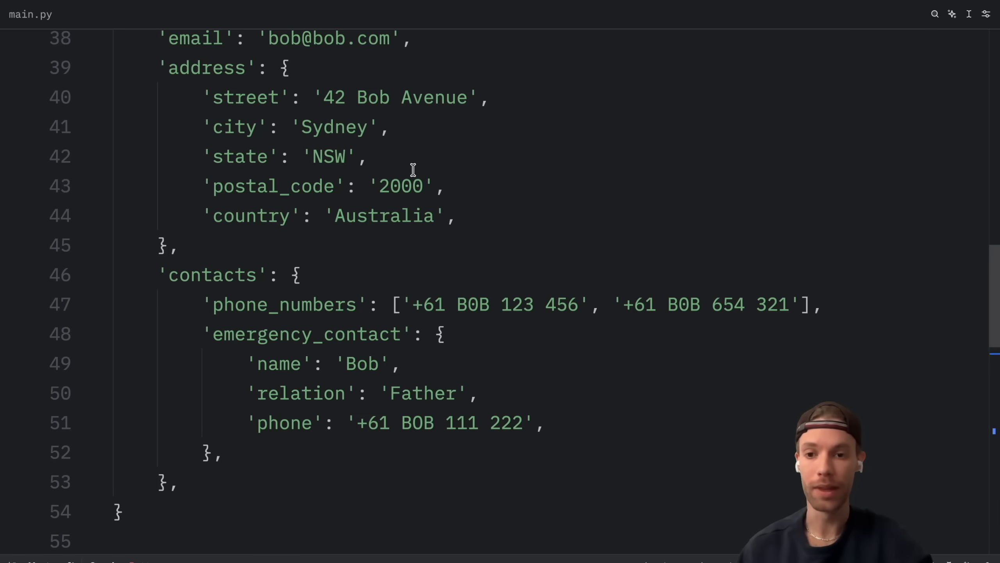
- Delete the old print(person...) lines and highlight the emergency contact phone in data
scroll("down", 3)
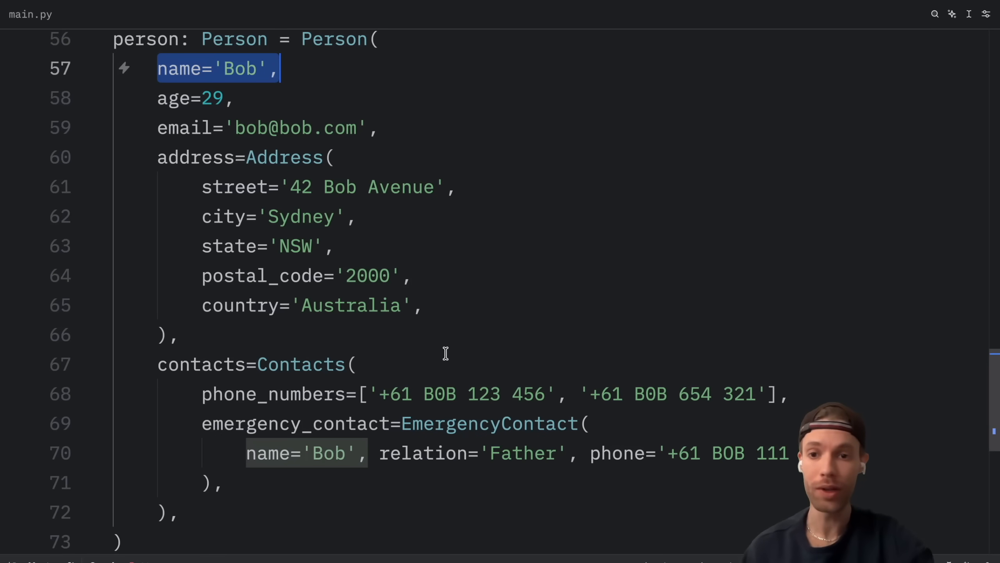
mouse_move(312, 383)
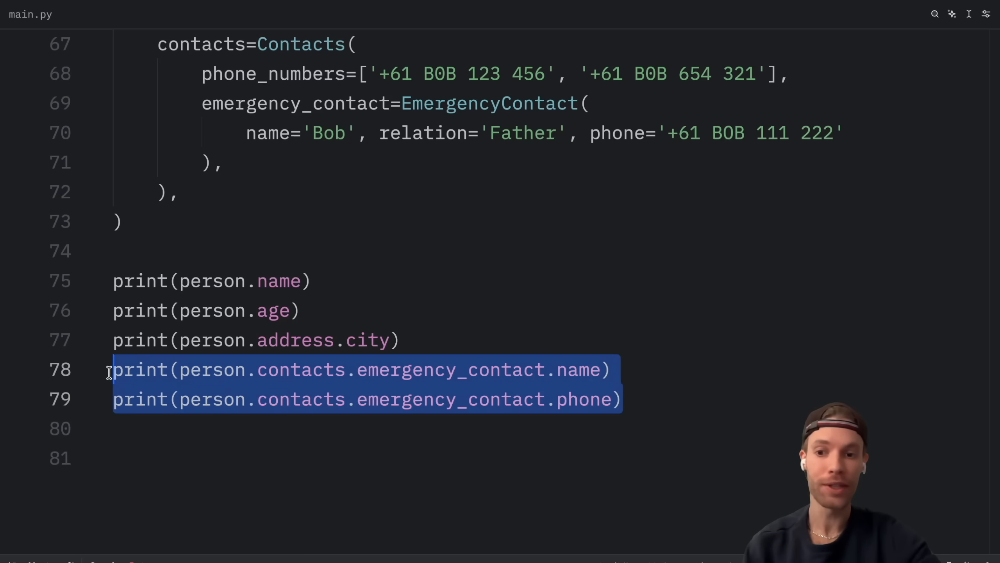
left_click(214, 429)
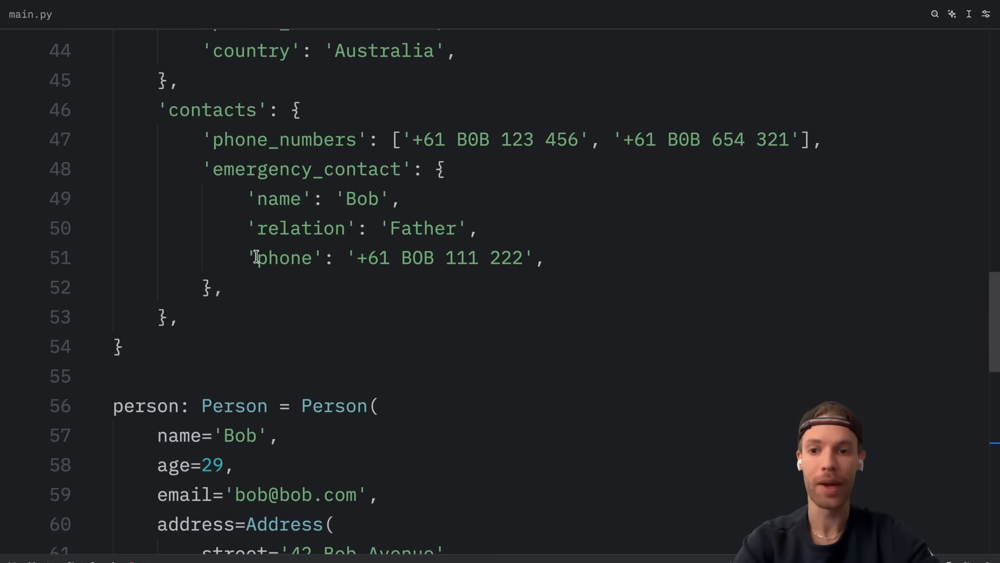
triple_click(395, 258)
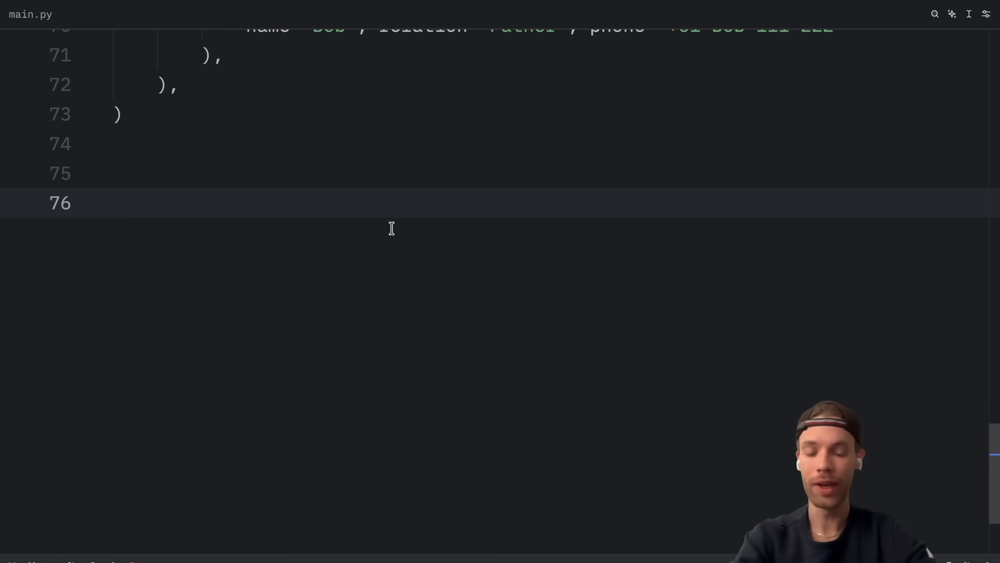
- Add print(person.contacts.emergency_contact.phone) using autocomplete
type("print(")
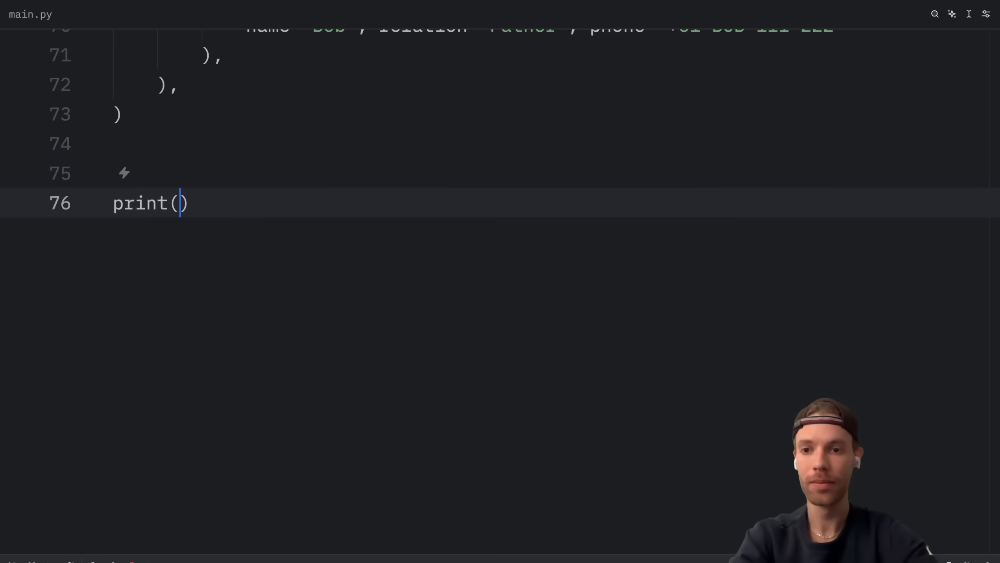
type("person.contacts.emergency_contact")
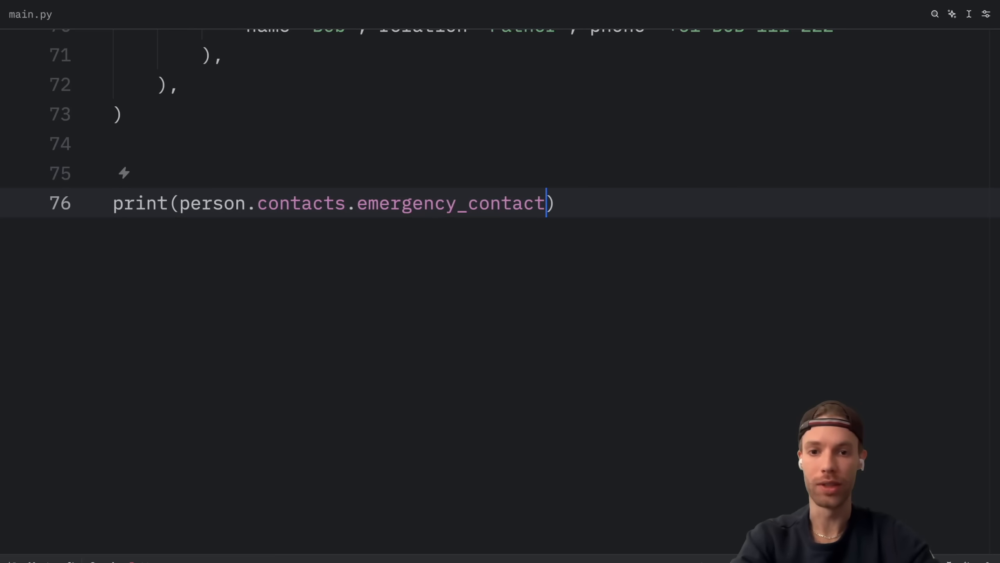
type(".phone")
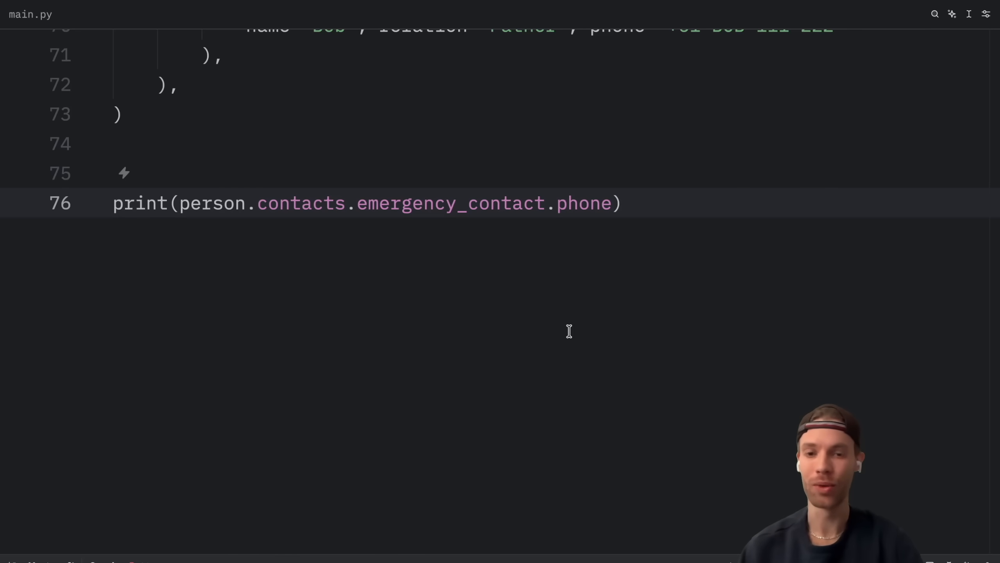
- Add print(data['contacts']['emergency_contact']['phone']) using autocomplete
scroll("up", 3)
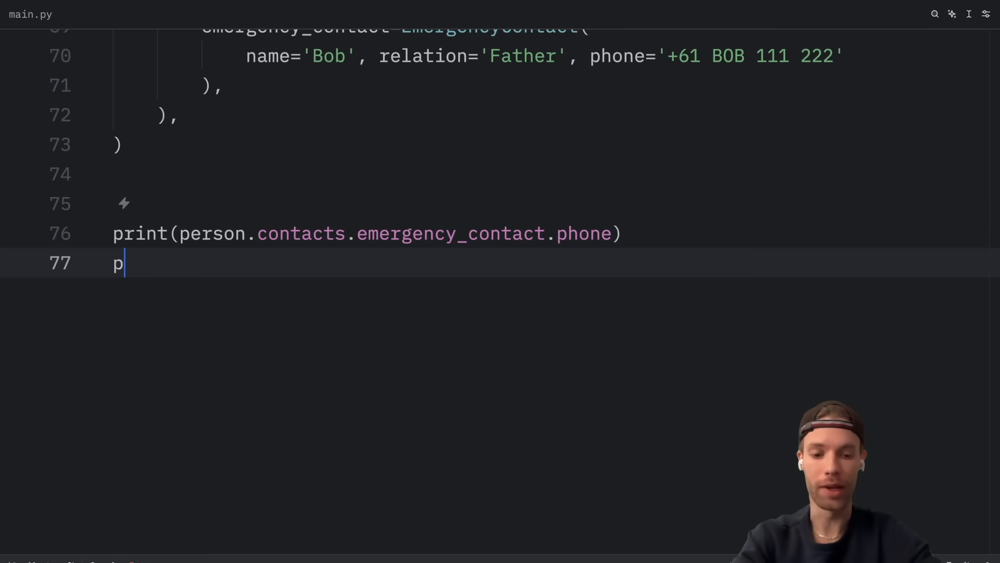
type("rint(data")
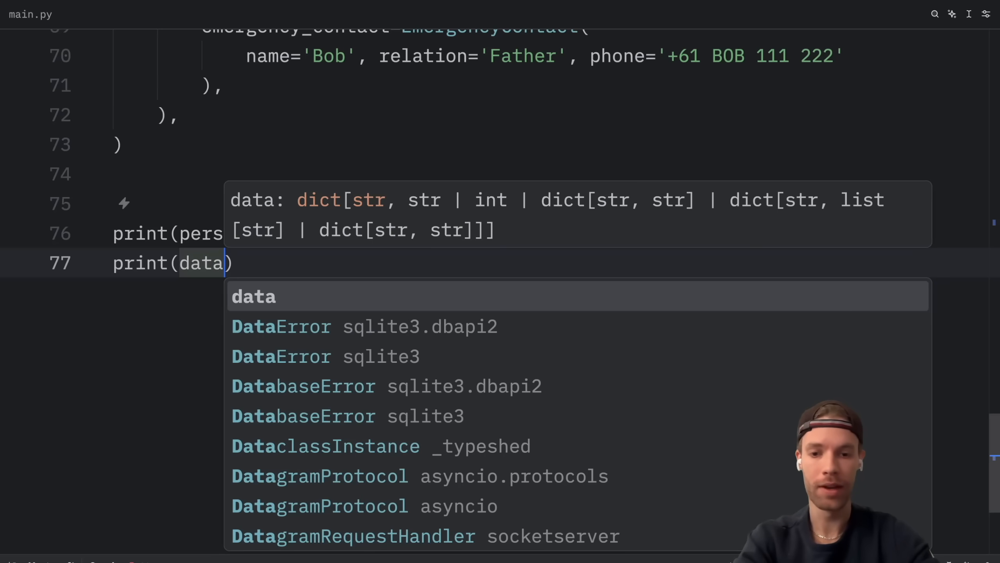
type("['']")
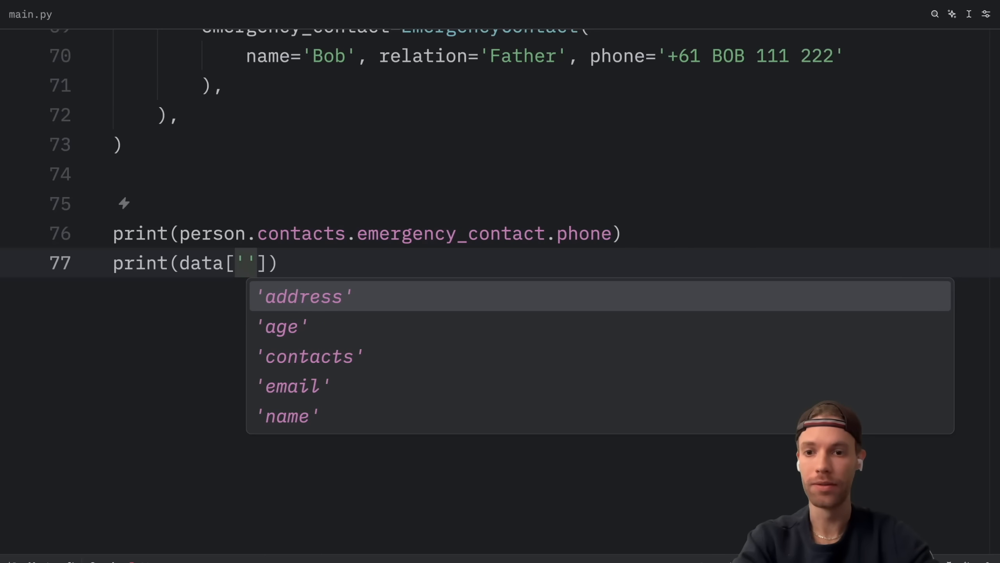
left_click(310, 356)
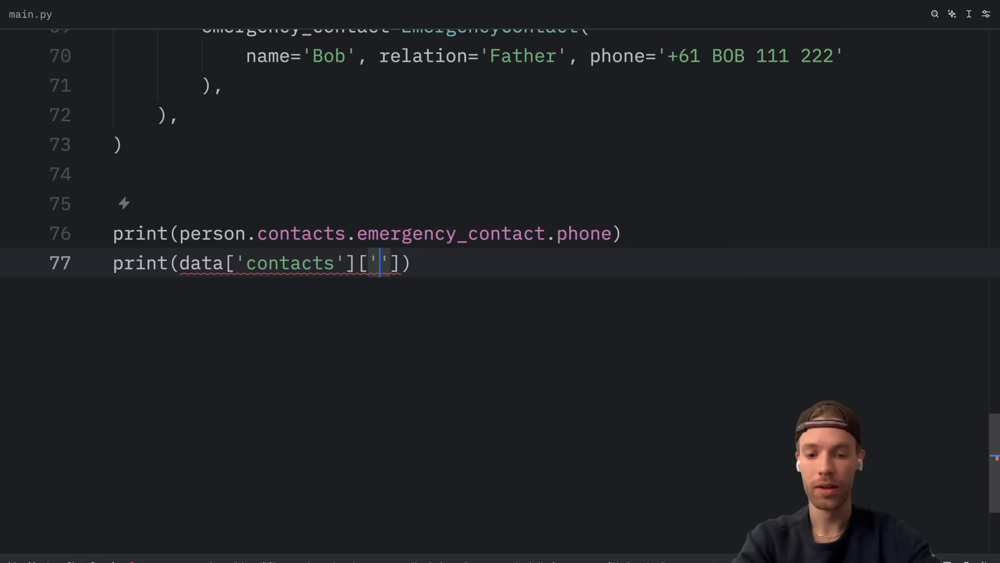
type("emergency_")
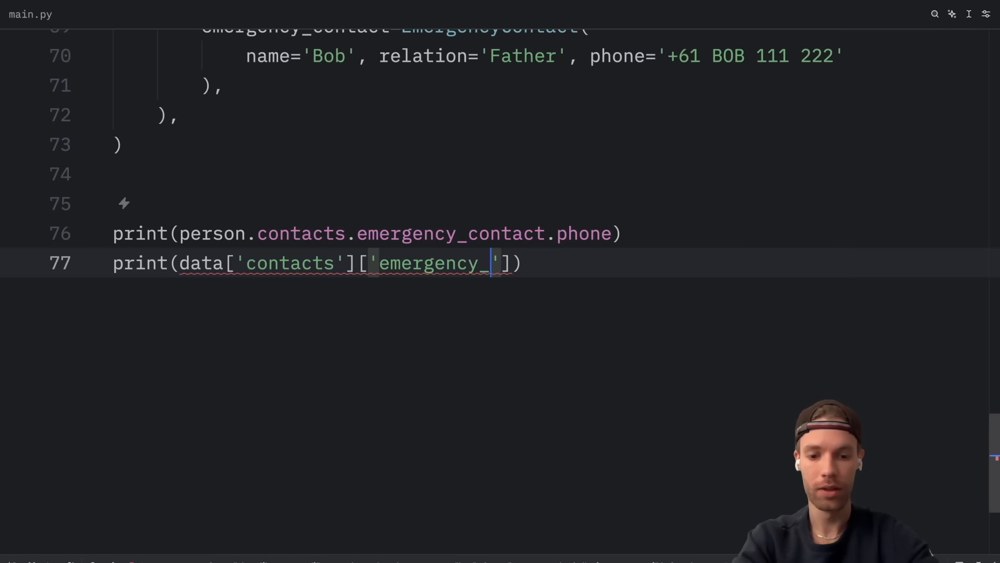
type("contact'][")
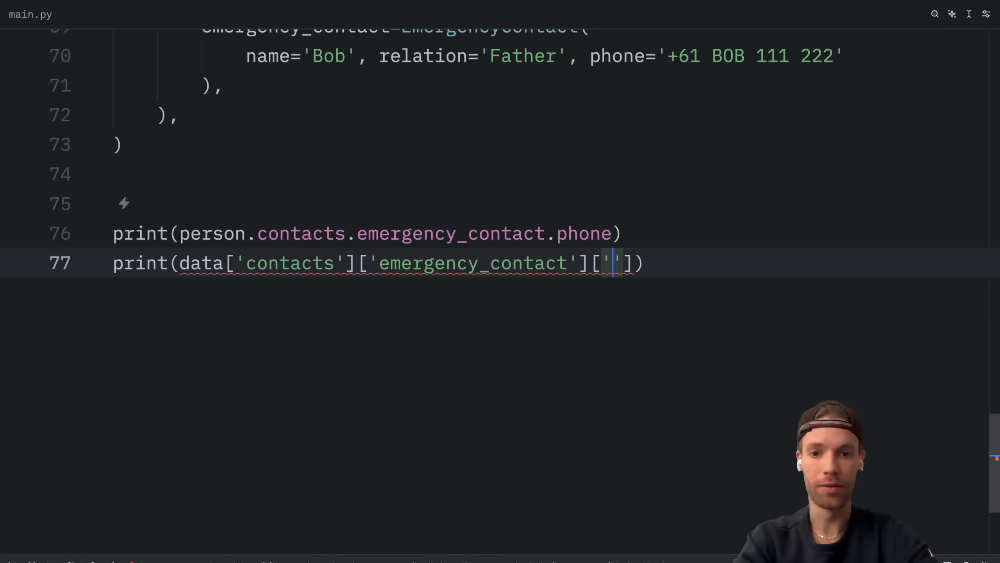
type("phone")
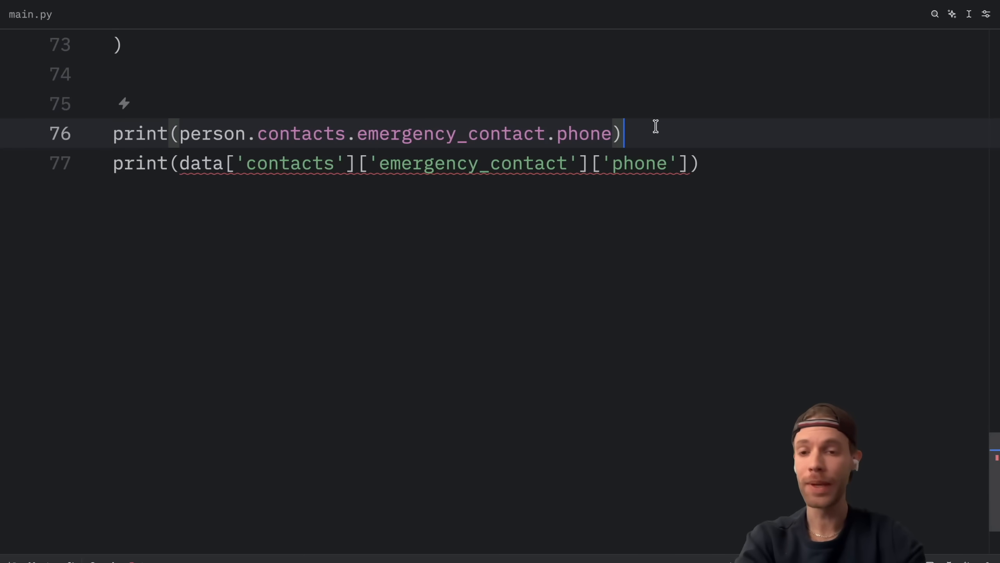
triple_click(367, 133)
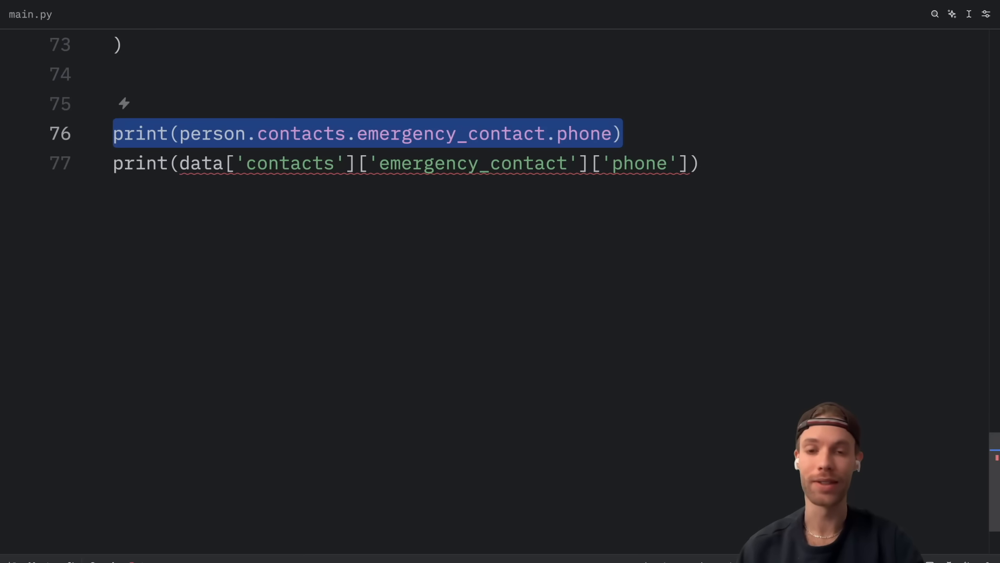
scroll("up", 3)
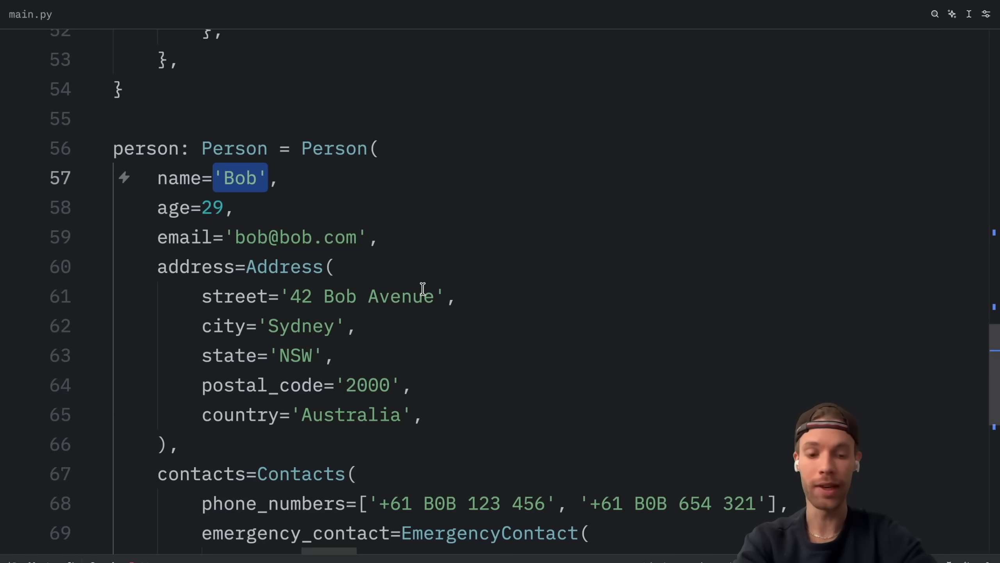
type("data[]")
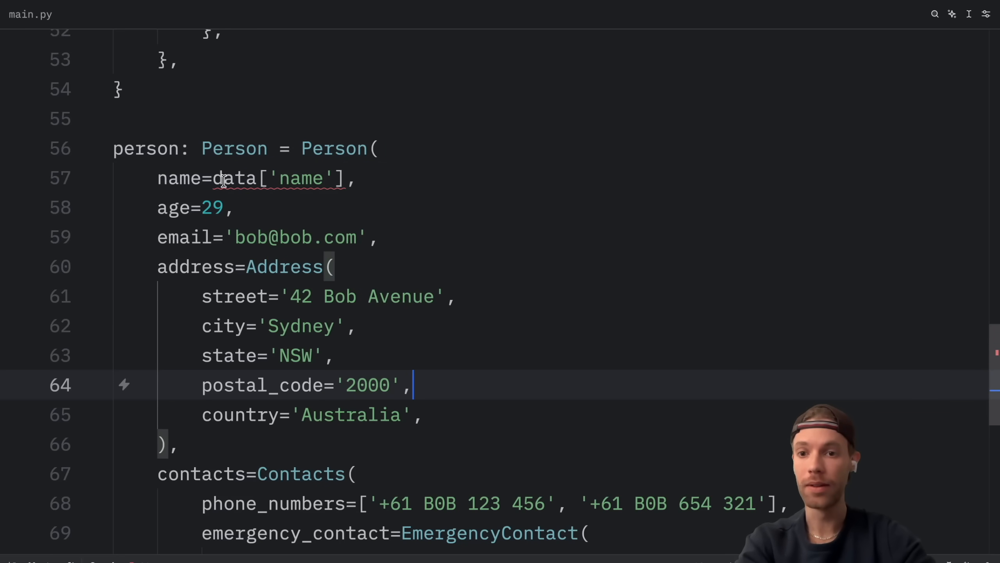
scroll("down", 3)
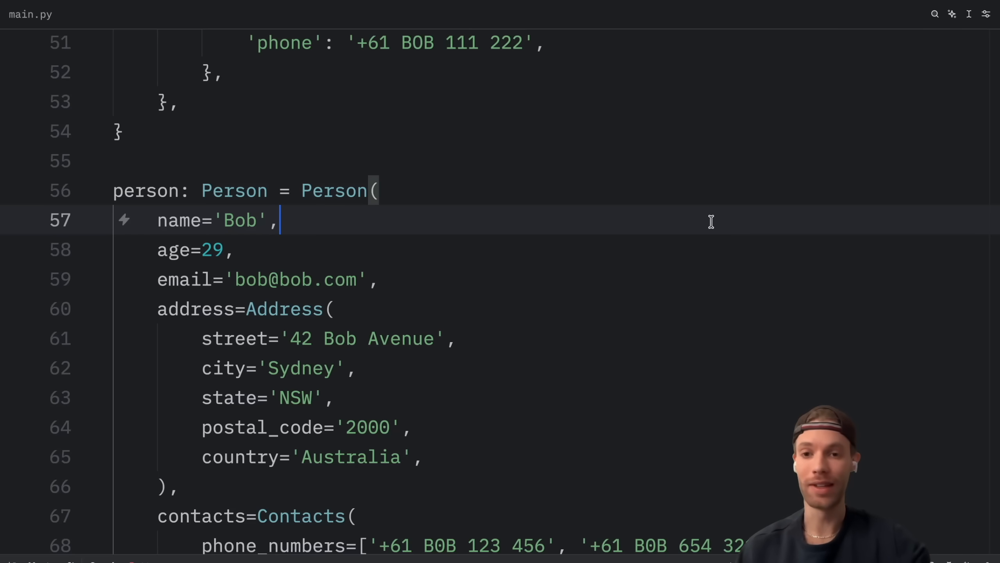
scroll("up", 3)
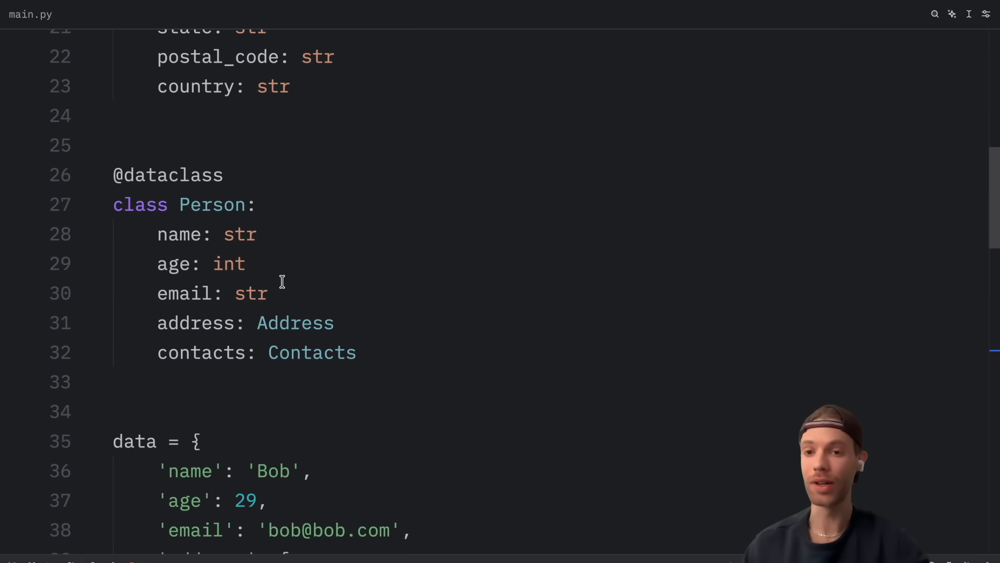
scroll("down", 3)
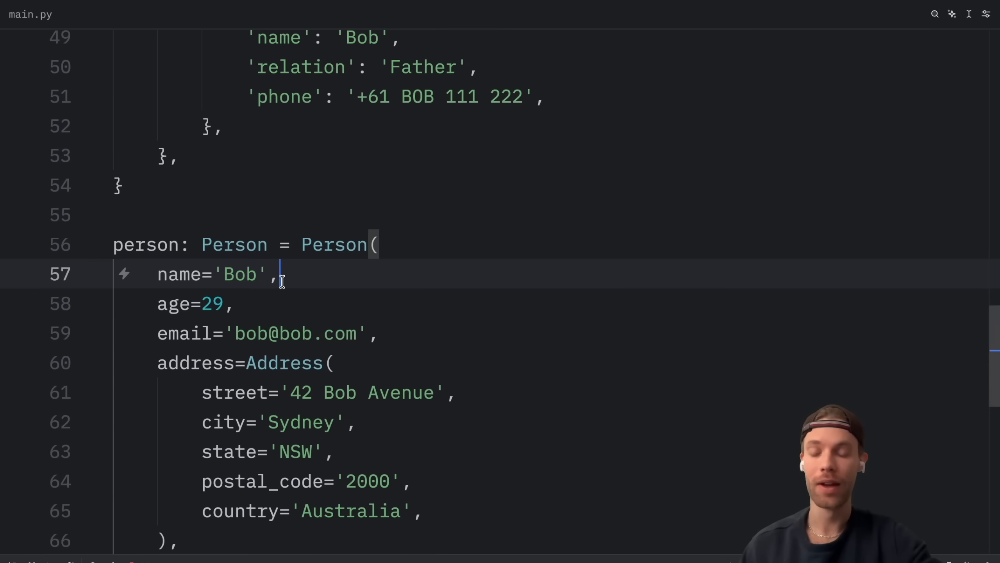
scroll("down", 3)
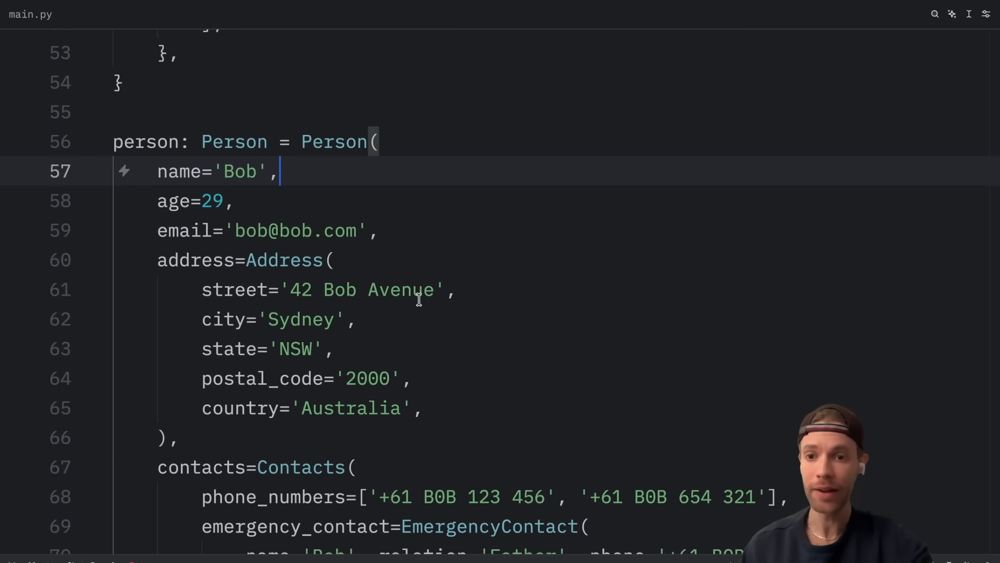
scroll("down", 3)
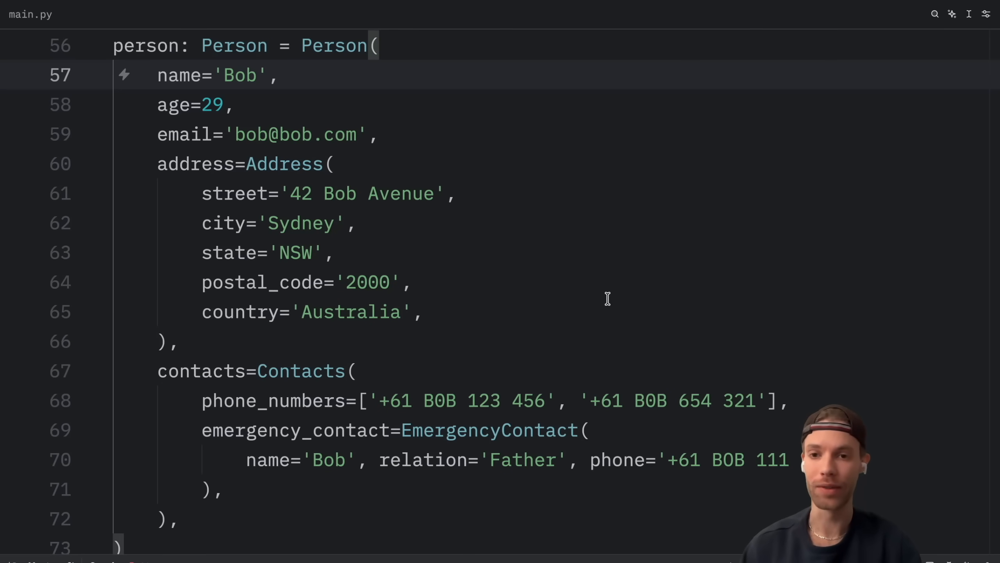
- Scroll down and back up through main.py to review the TypedDict classes
scroll("down", 3)
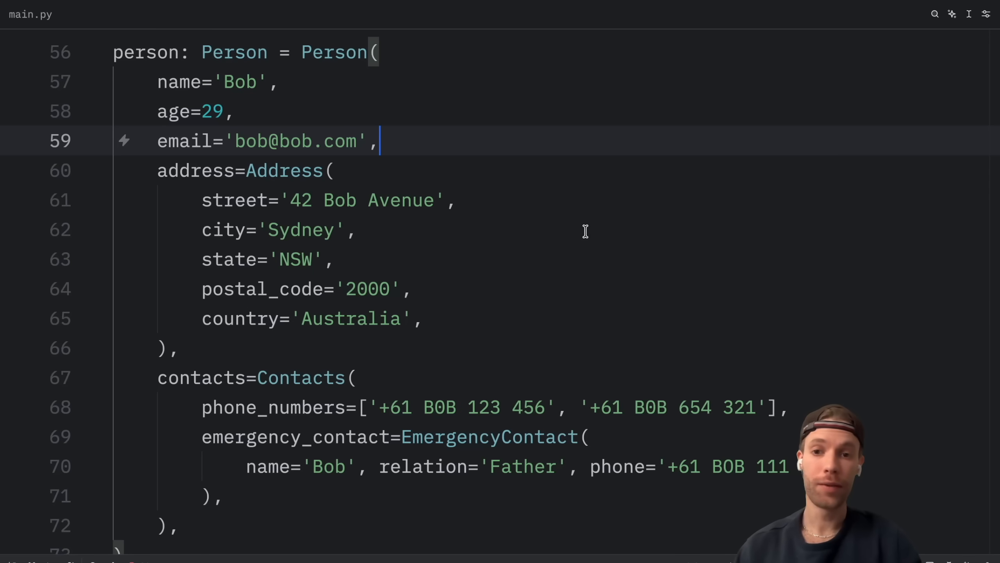
scroll("up", 3)
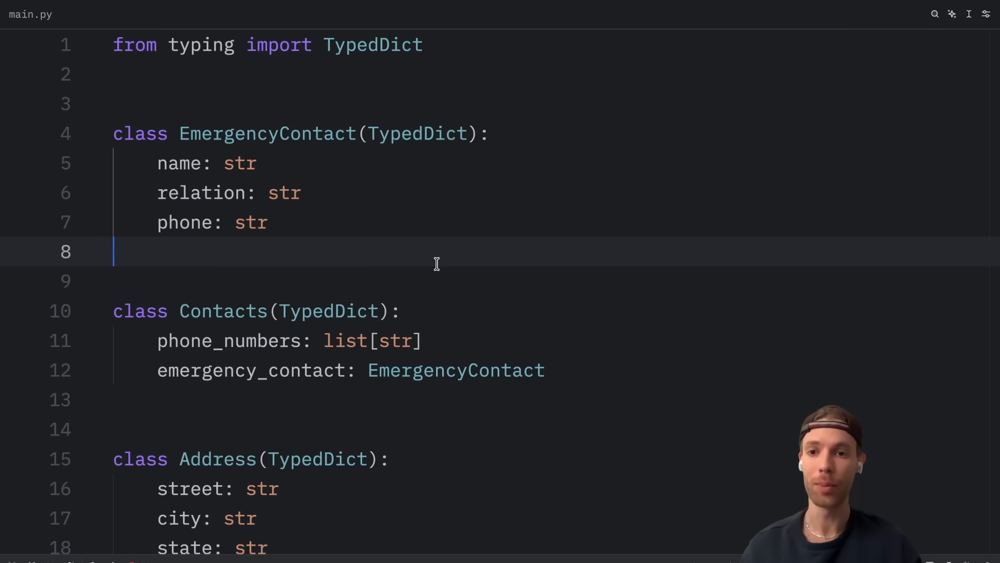
mouse_move(416, 244)
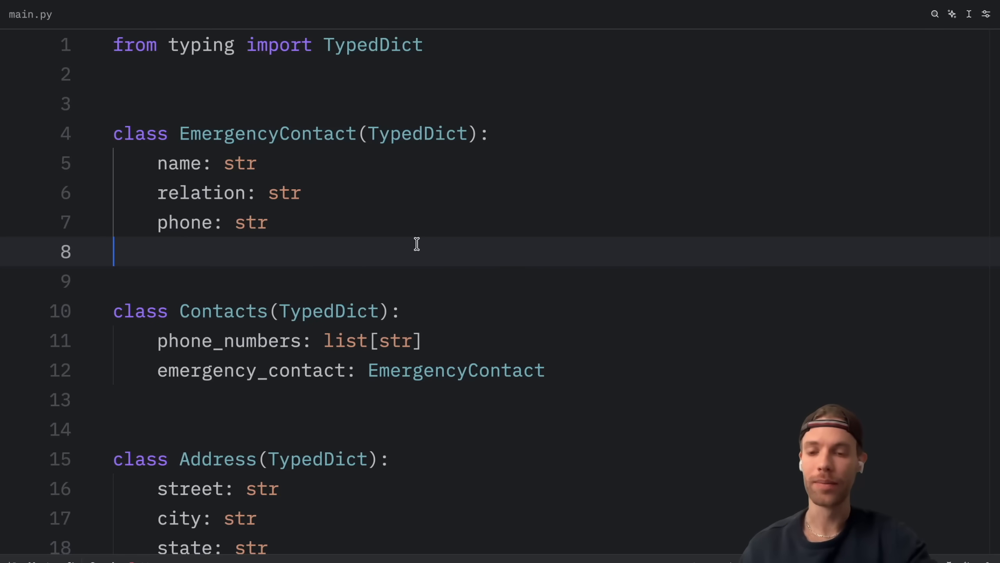